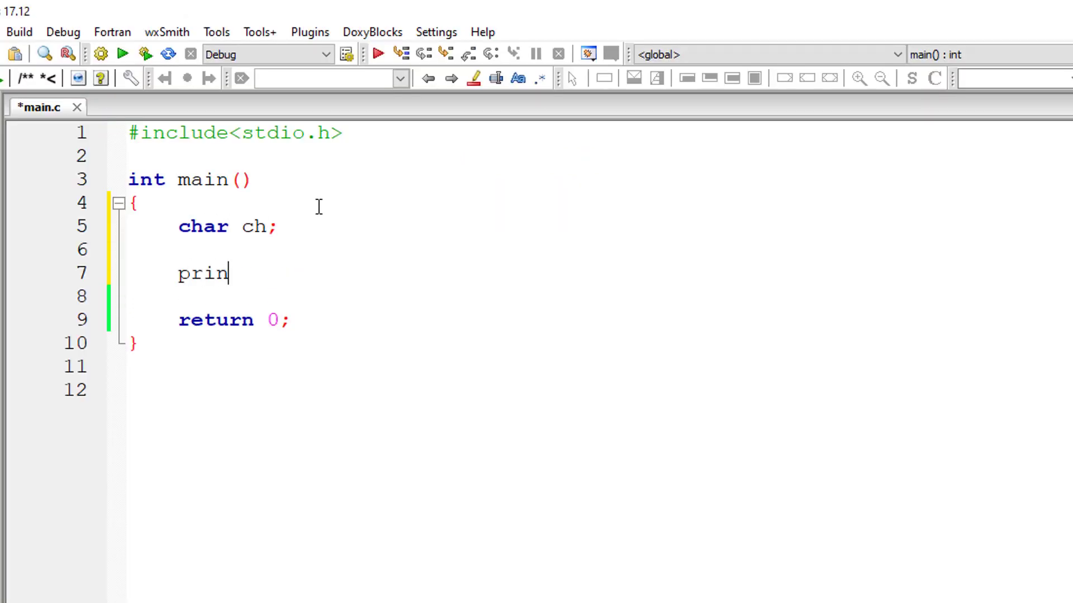
# Add printf("Enter a Character\n"); and scanf("%c", &ch); then begin an if statement
pyautogui.write('tf("Enter a')
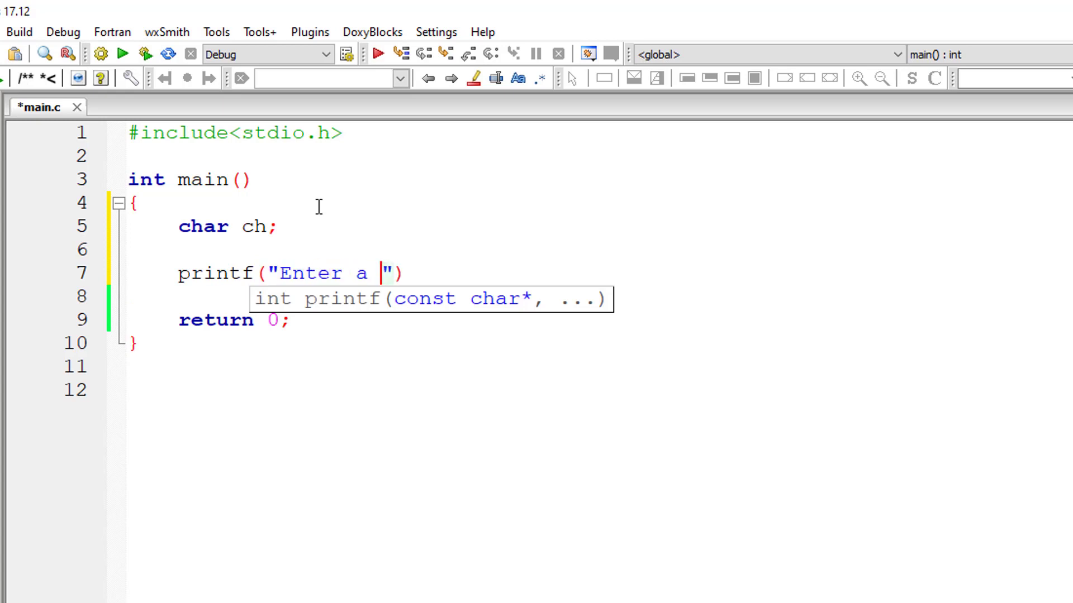
pyautogui.write('Character')
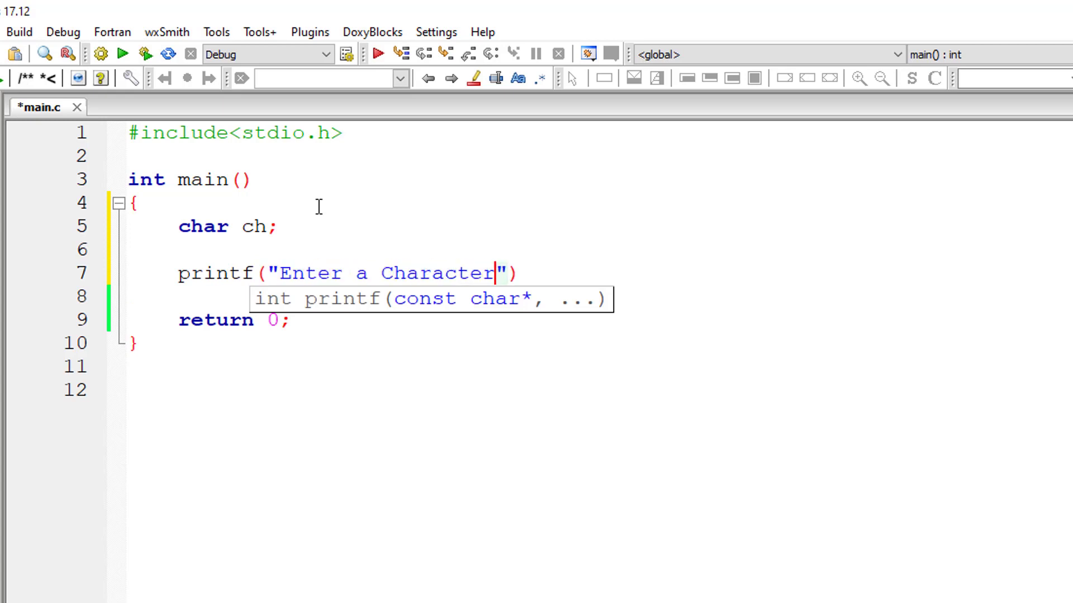
pyautogui.write('\\n");')
pyautogui.click(599, 296)
pyautogui.write('scanf("%c')
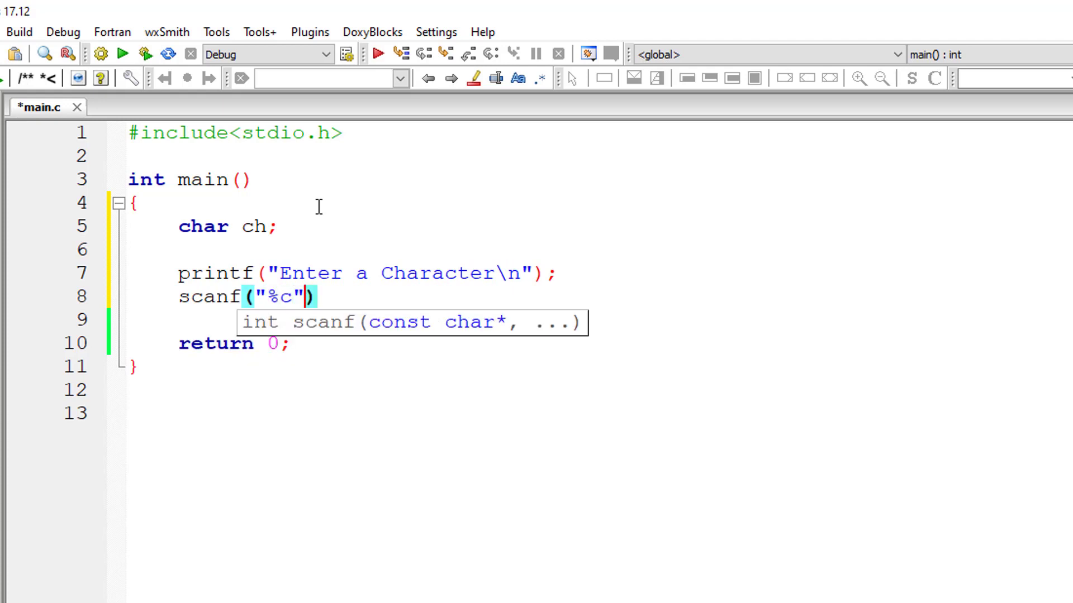
pyautogui.write(', &ch')
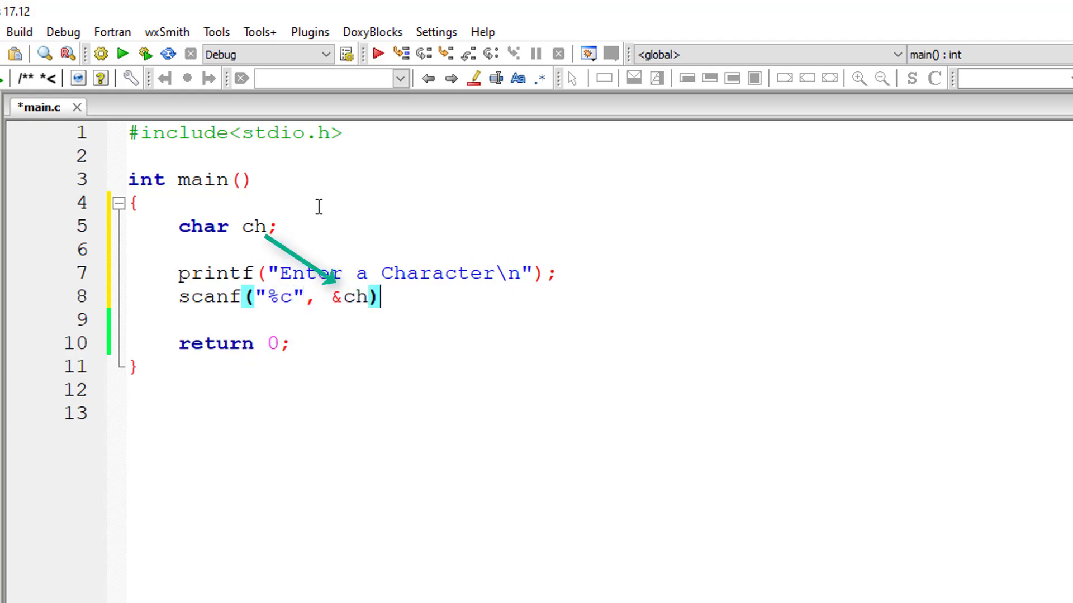
pyautogui.write('if')
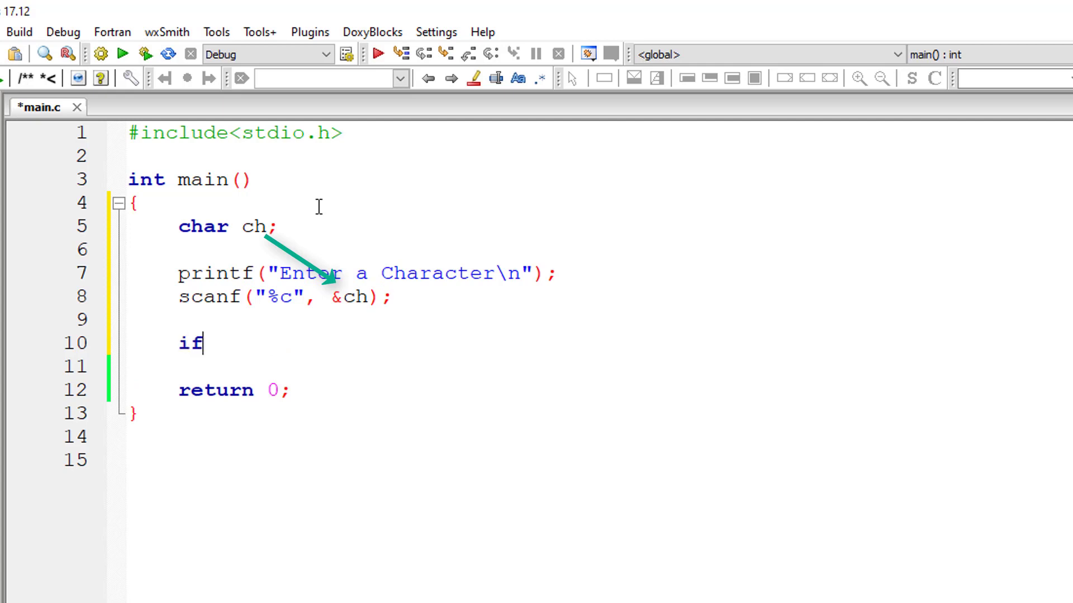
# Write the condition if(ch >= 65 && ch <= 90) for uppercase letters
pyautogui.write('(ch )')
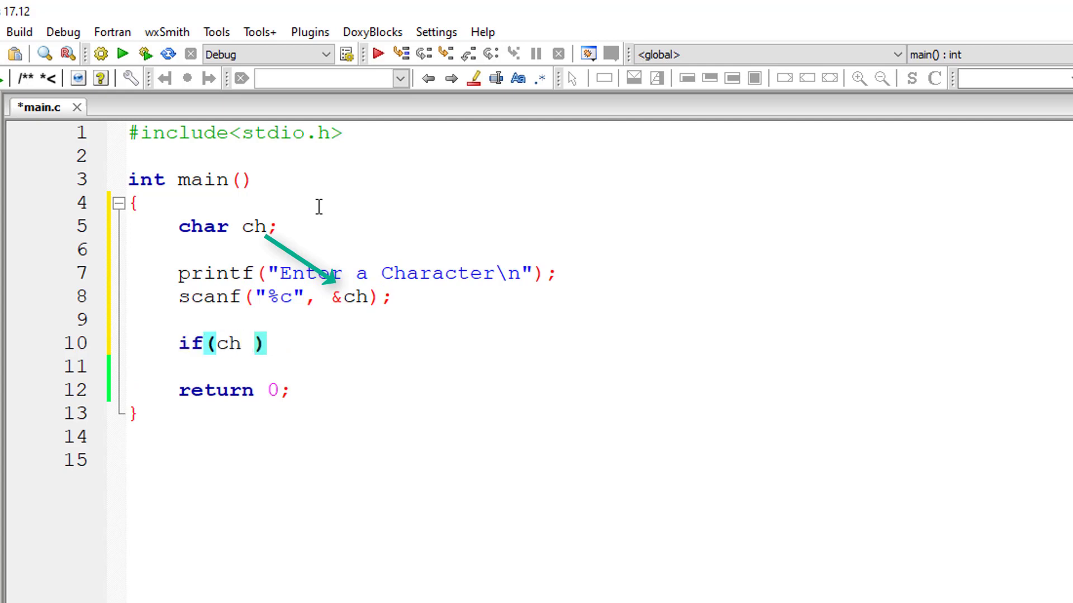
pyautogui.write('>=')
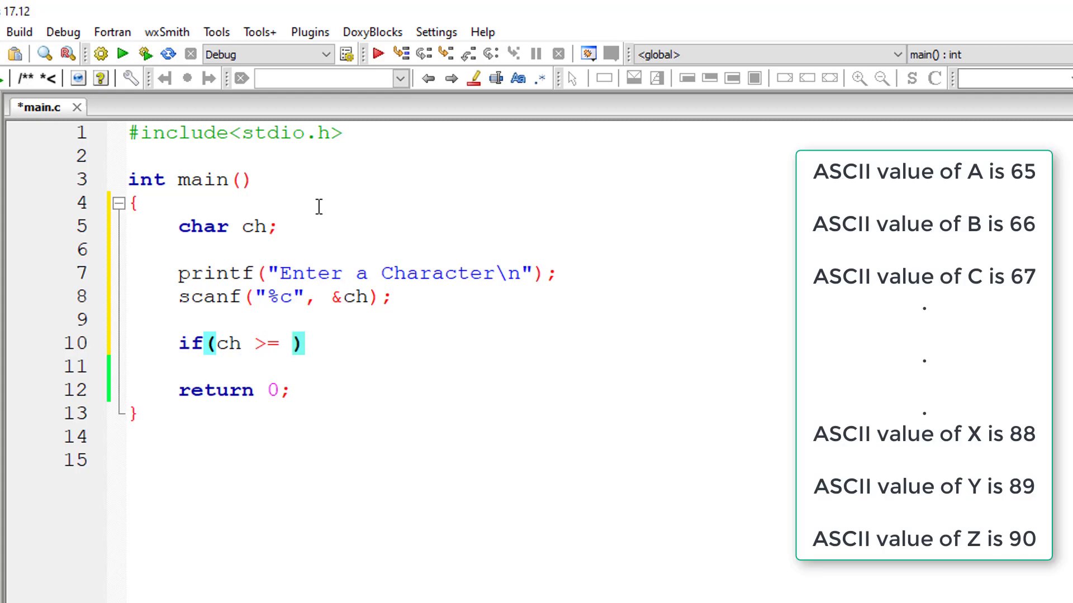
pyautogui.write('65 &&')
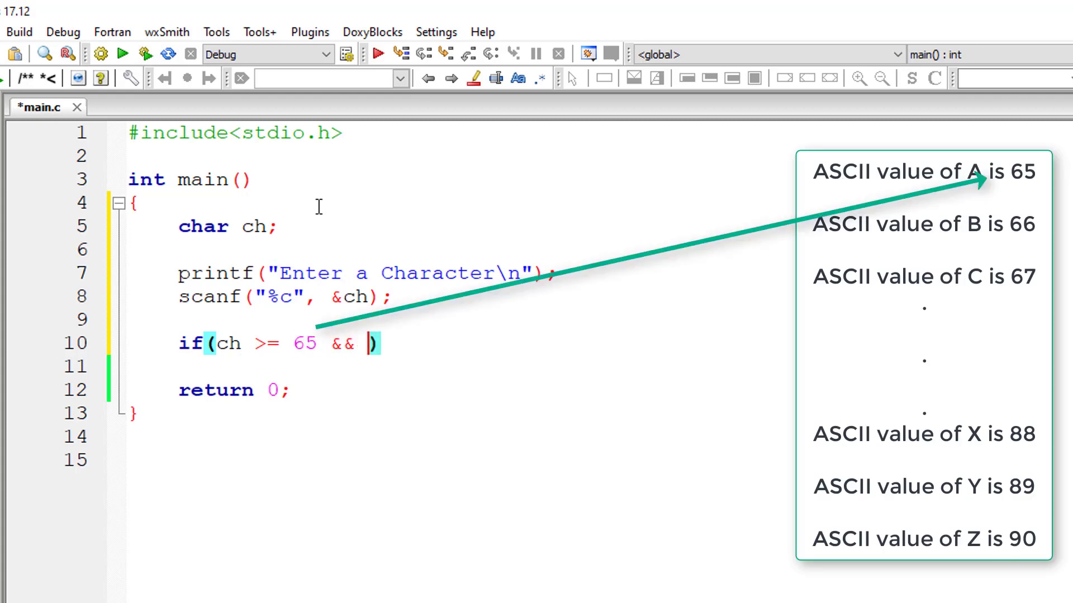
pyautogui.write('ch <= 90')
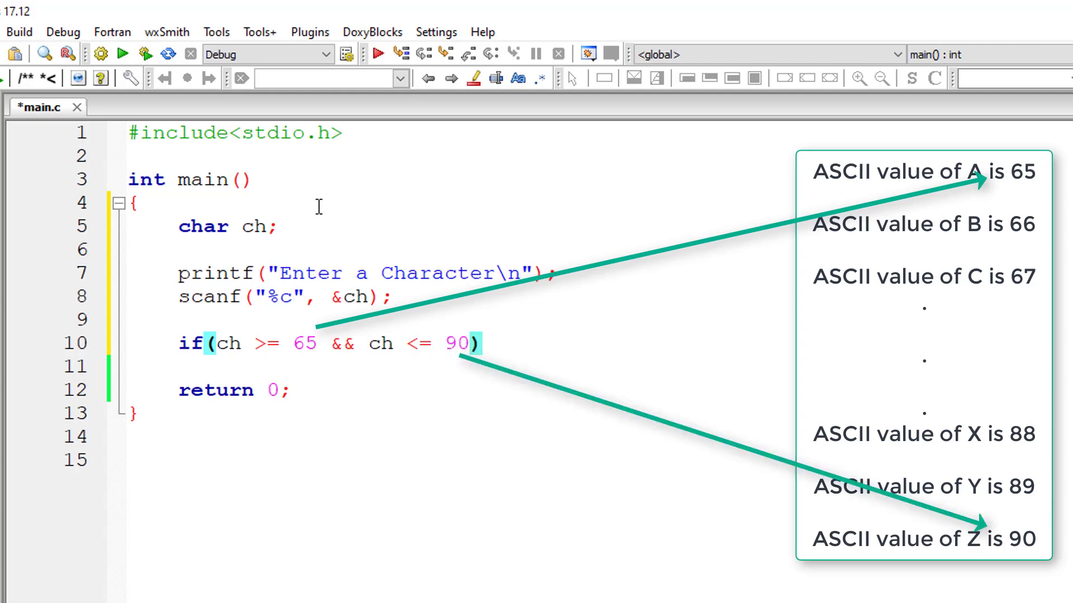
# Print "%c is an Uppercase Alphabet\n" inside the block and begin an else if
pyautogui.write('printf("%')
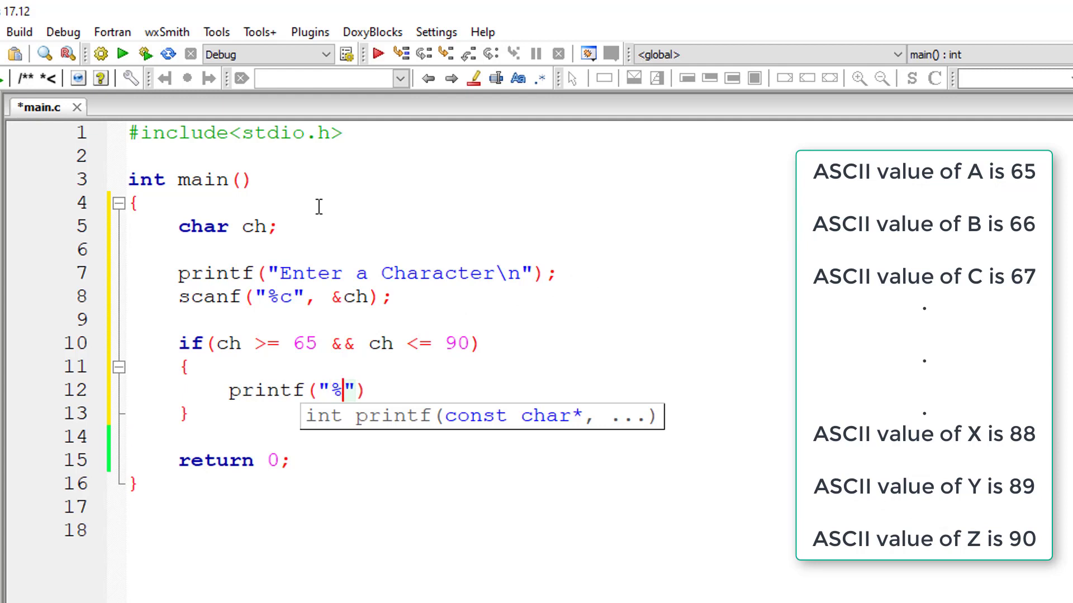
pyautogui.write('c is an')
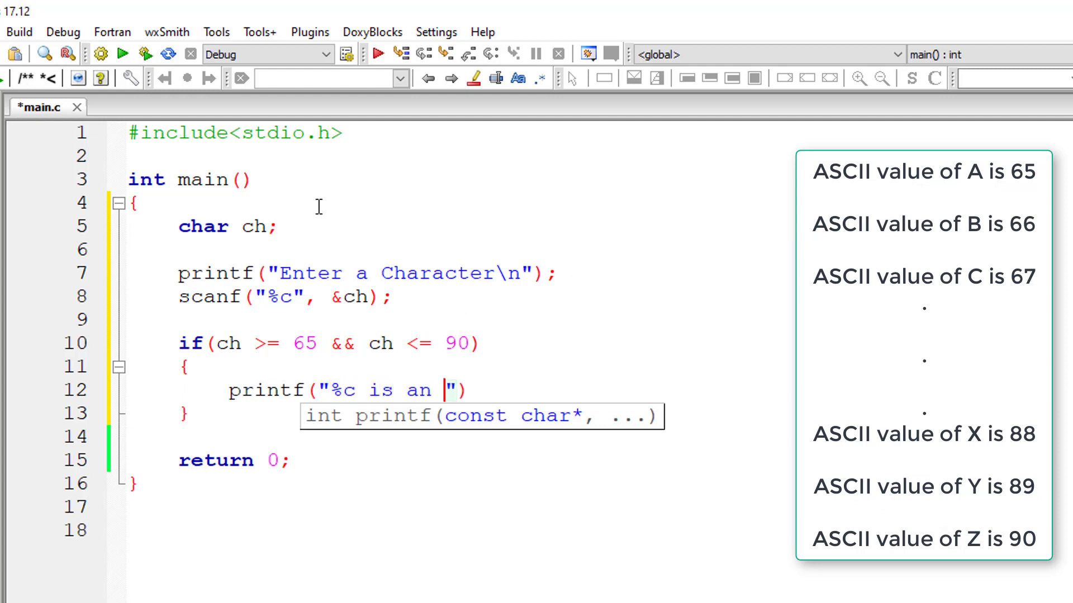
pyautogui.write('Upp')
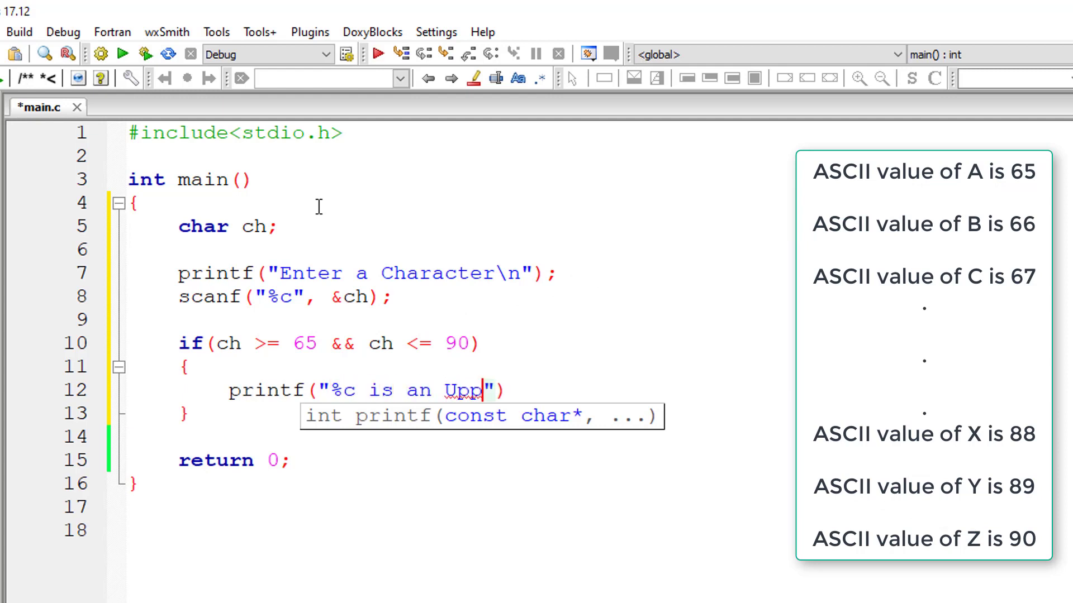
pyautogui.write('ercase Alph')
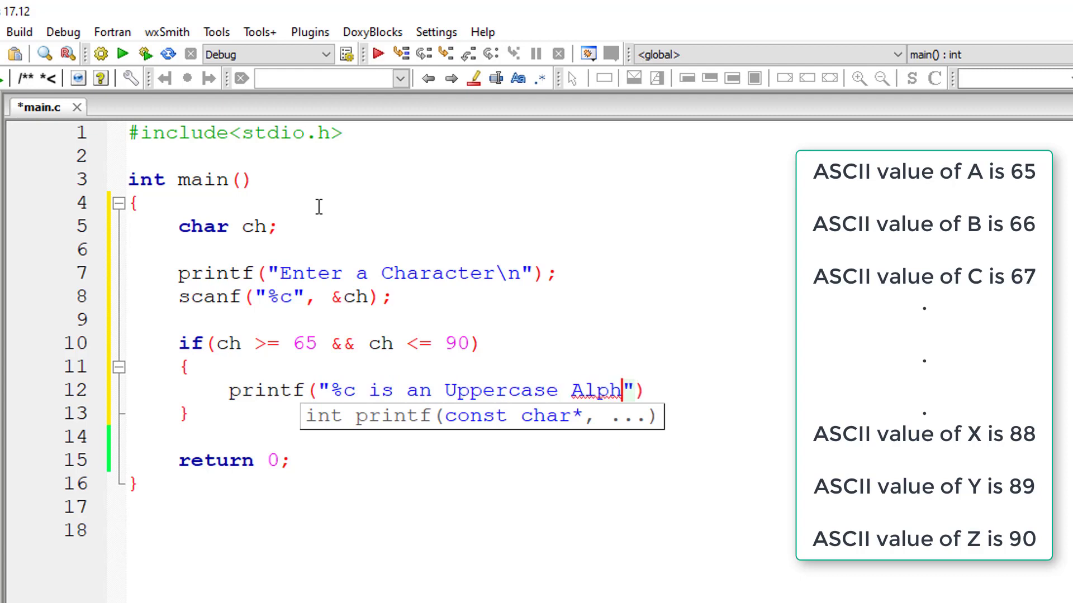
pyautogui.write('abet\\n')
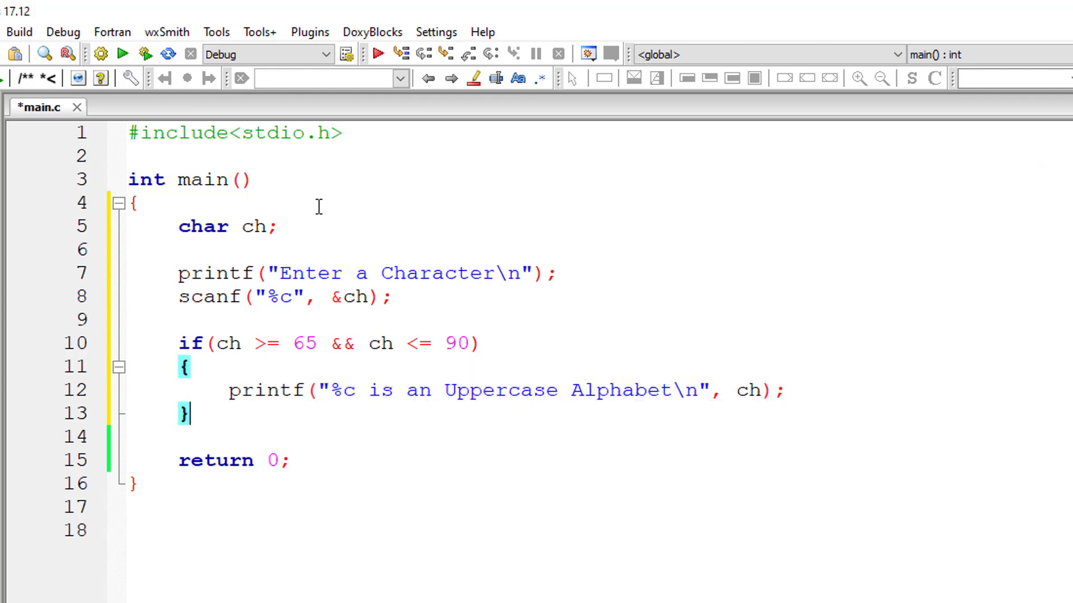
pyautogui.write('else if(ch')
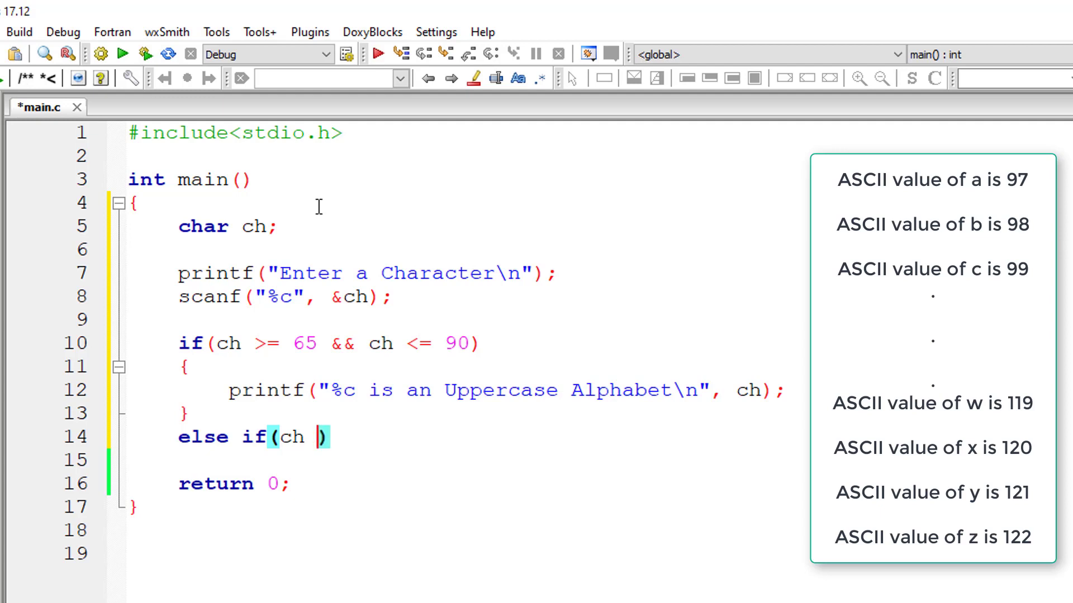
# Add else if(ch >= 97 && ch <= 122) printing a lowercase Alphabet message, then begin another else if
pyautogui.write('>=')
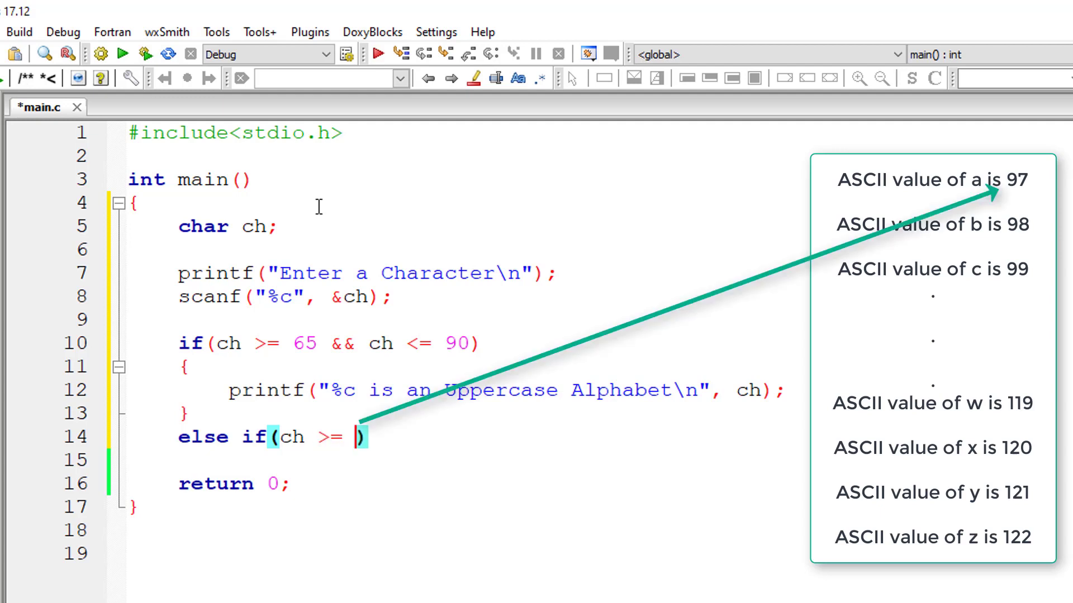
pyautogui.write('97 &&')
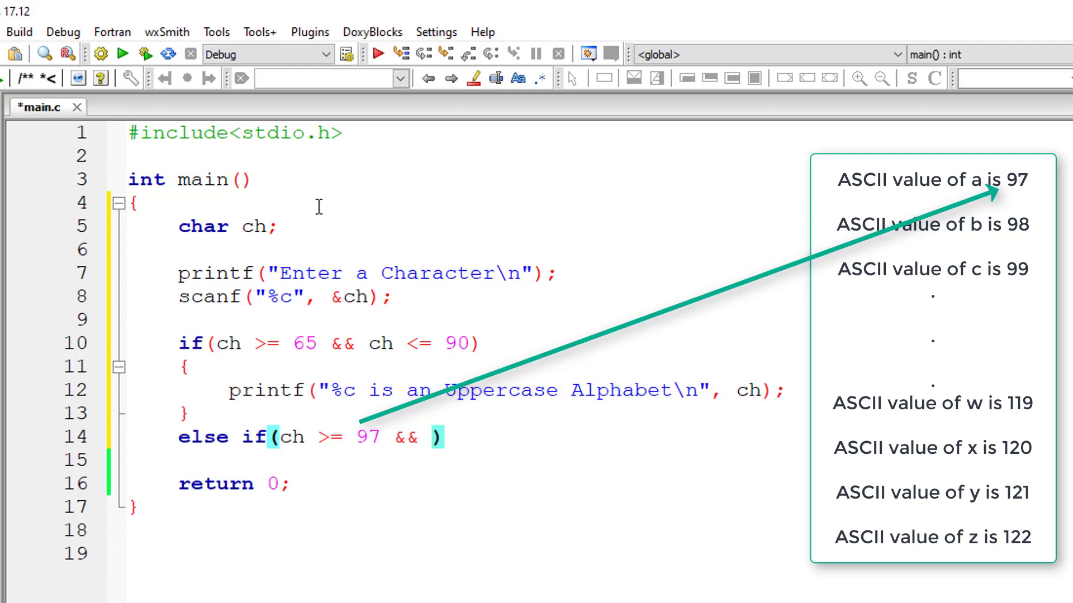
pyautogui.write('ch <= 122')
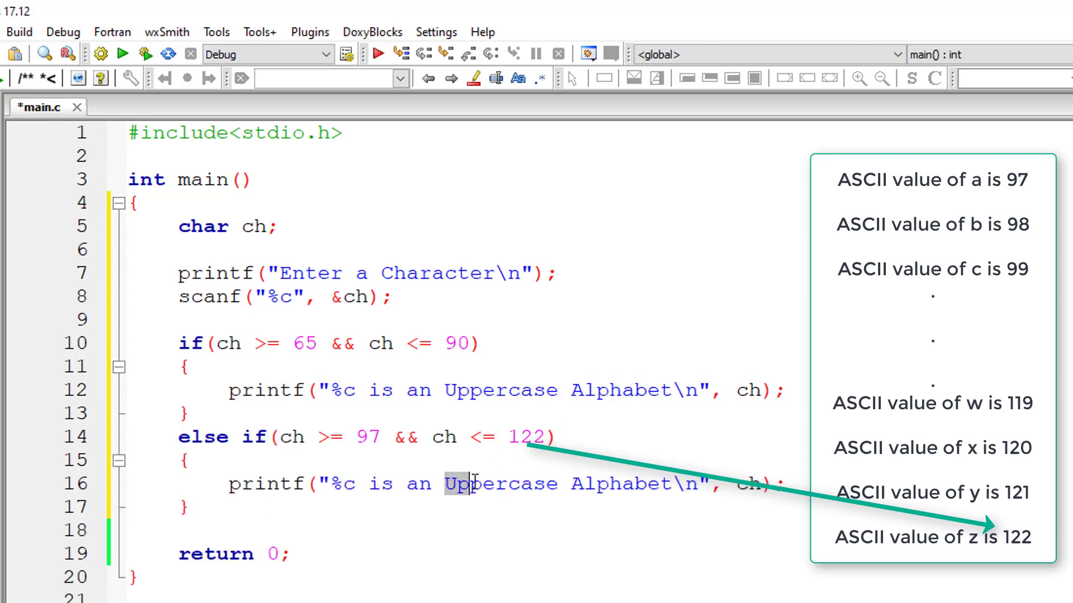
pyautogui.write('lowercase')
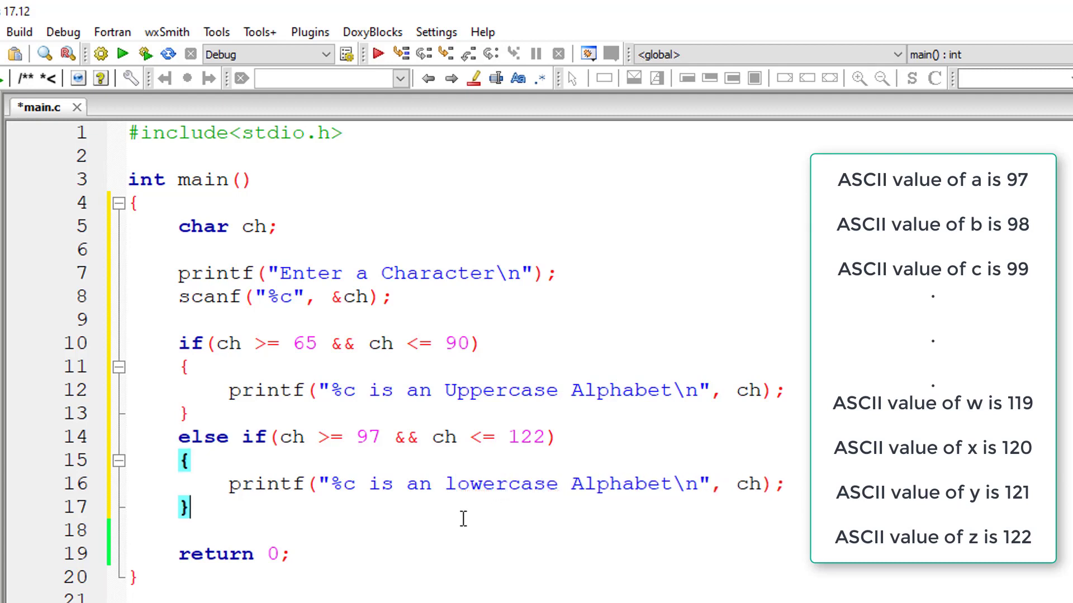
pyautogui.write('else if')
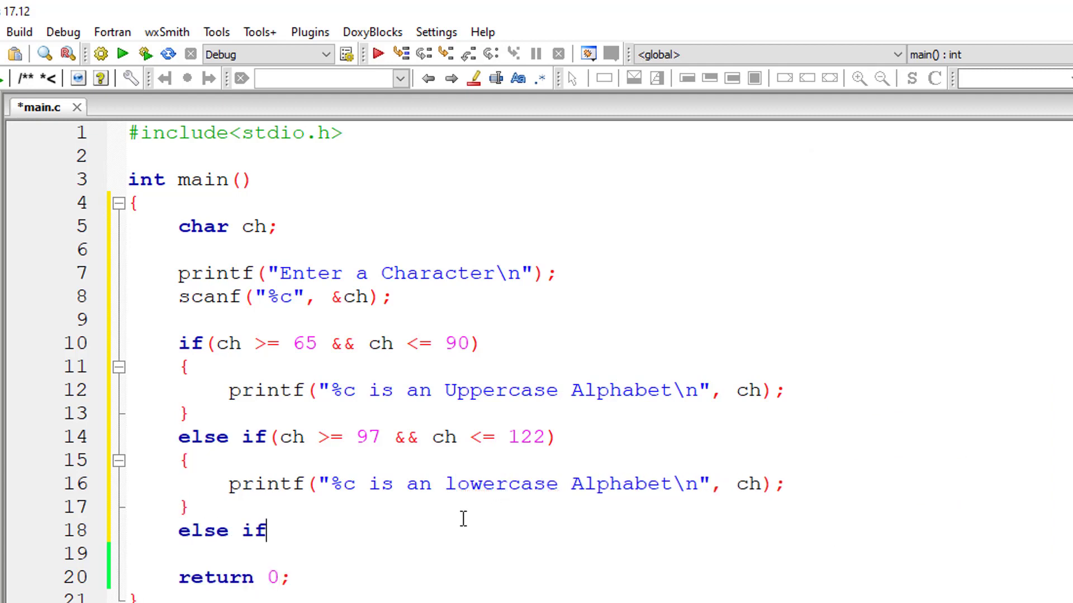
# Add else if(ch >= 48 && ch <= 57) printing "%c is a Number\n", then begin a fourth else
pyautogui.write('(ch >= 48')
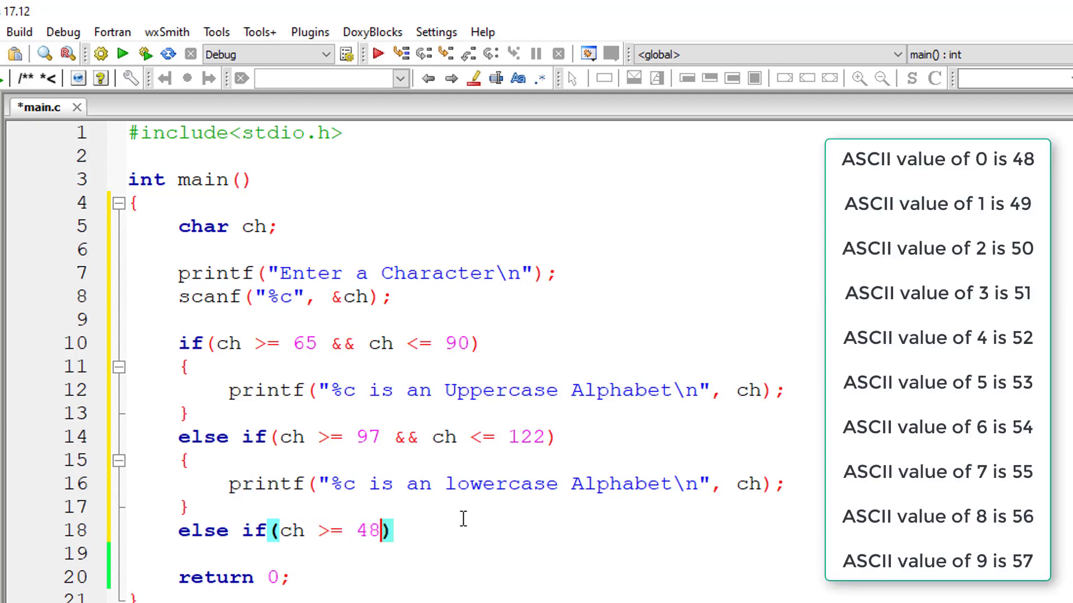
pyautogui.write('&& ch')
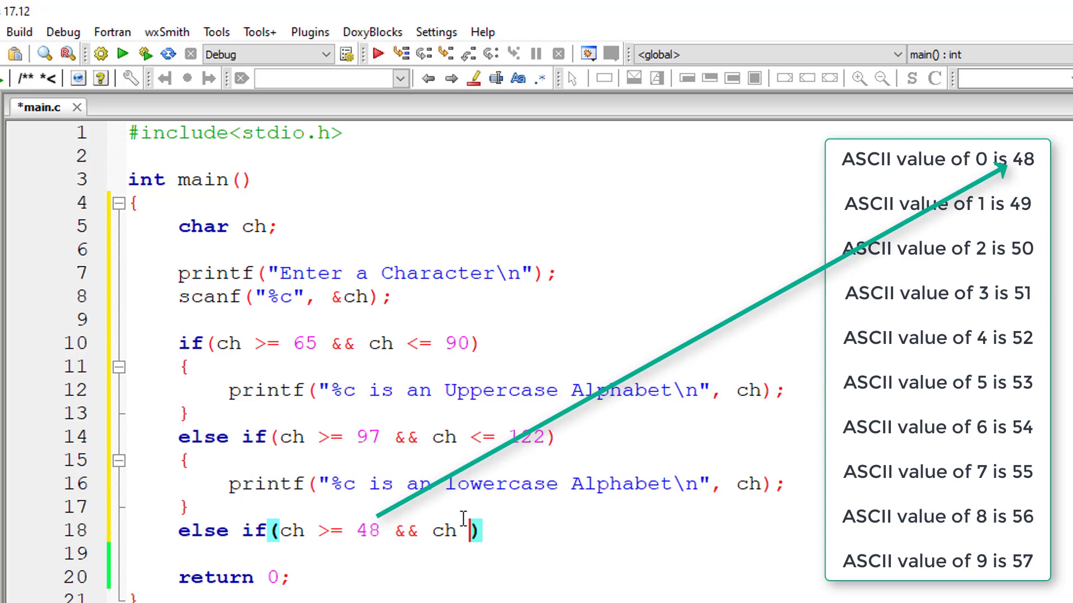
pyautogui.write('<=')
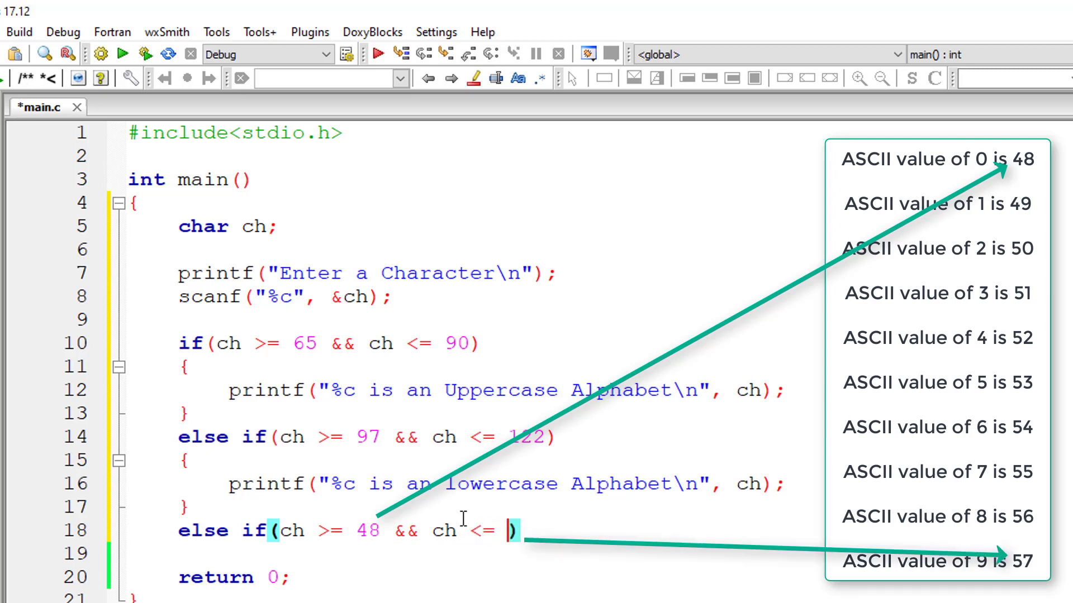
pyautogui.write('57')
pyautogui.write('printf("%c is aNum\\n", ch);')
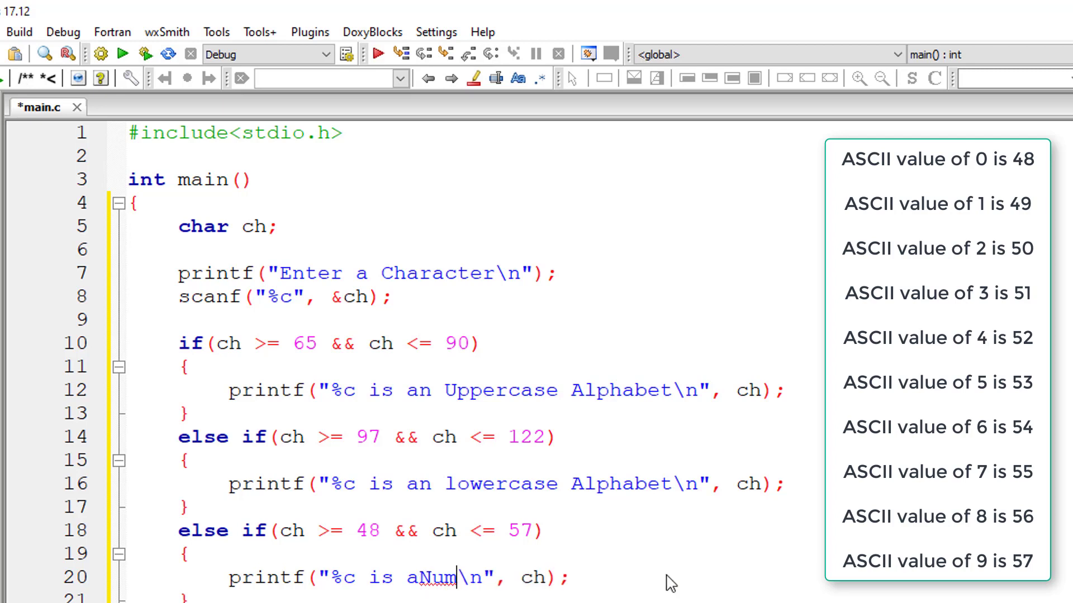
pyautogui.write('ber')
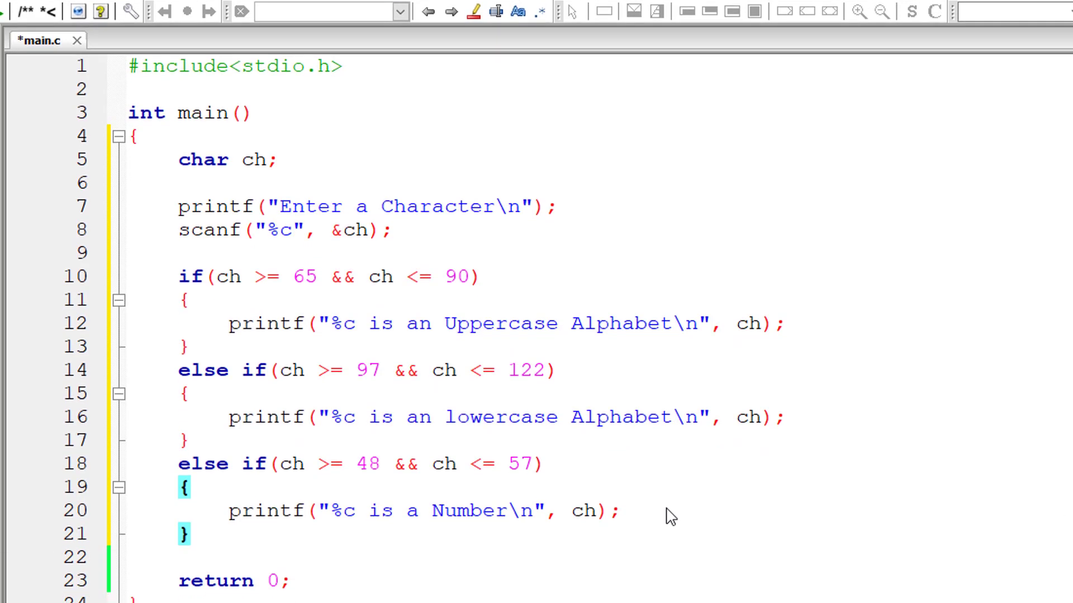
pyautogui.write('else if(c')
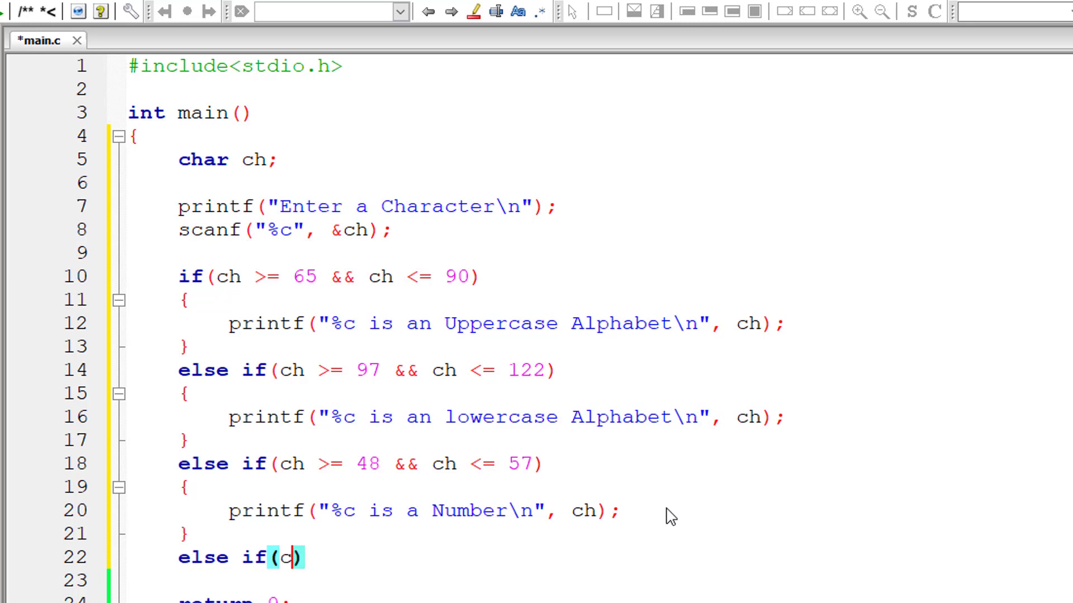
# Write else if( (ch >= 0 && ch <= 47) && as the first special-character range
pyautogui.write('h >= 0')
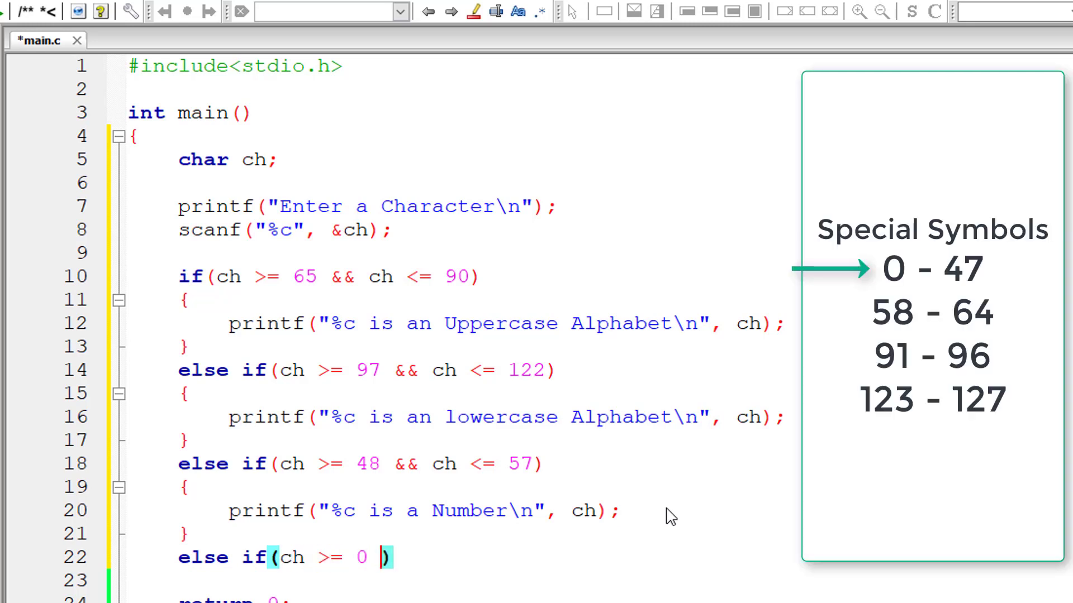
pyautogui.write('&&')
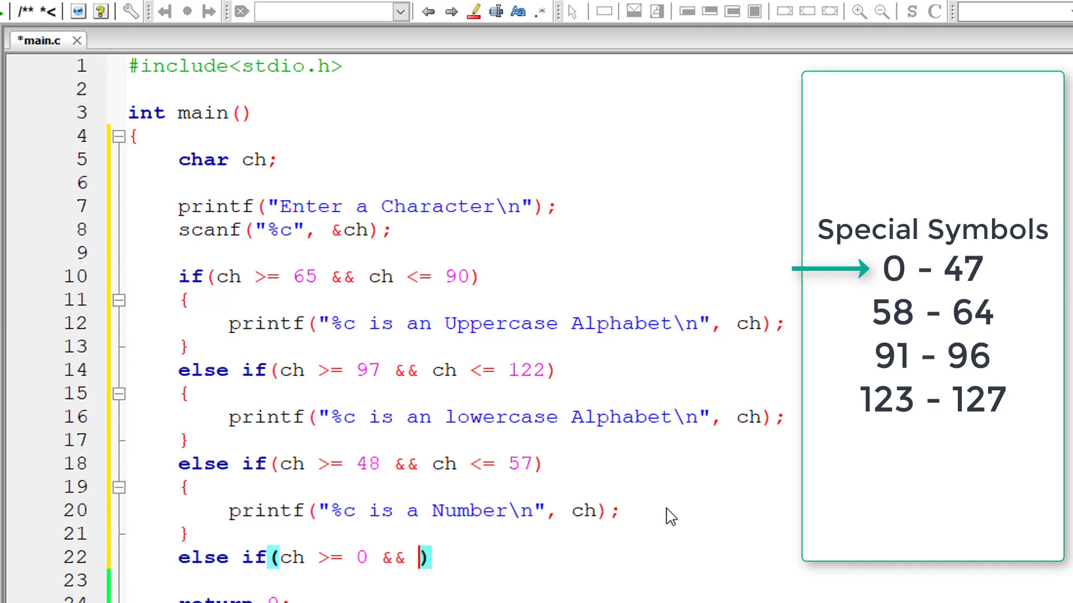
pyautogui.write('ch')
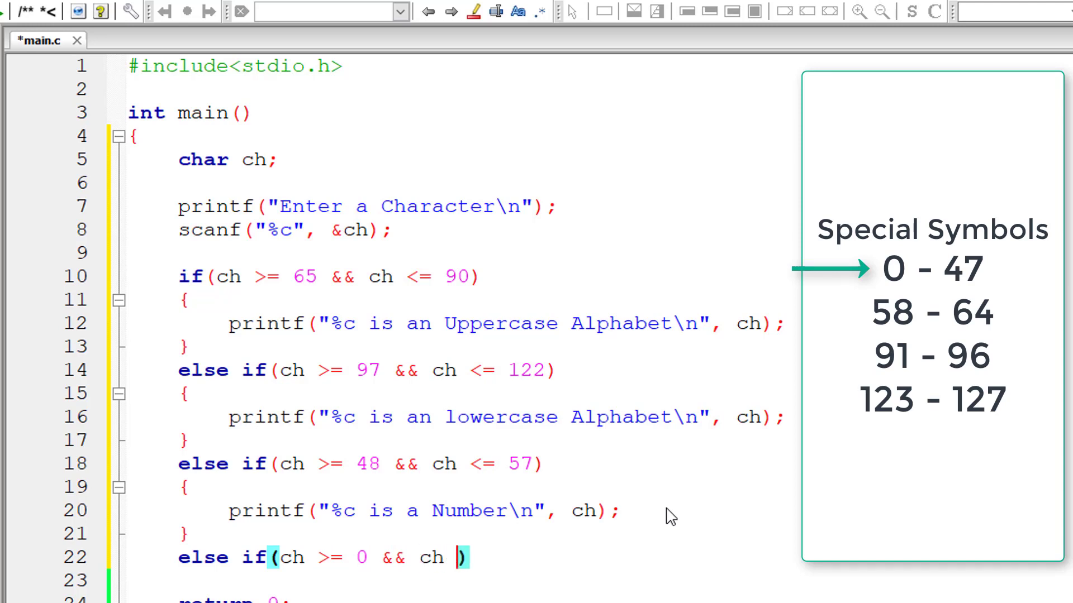
pyautogui.write('<=')
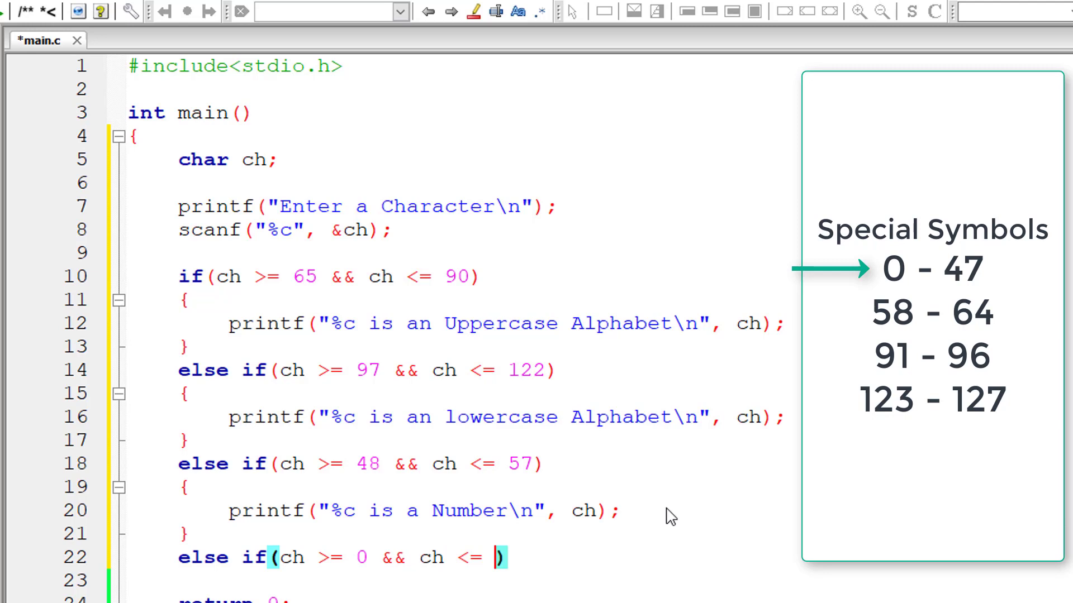
pyautogui.write('47')
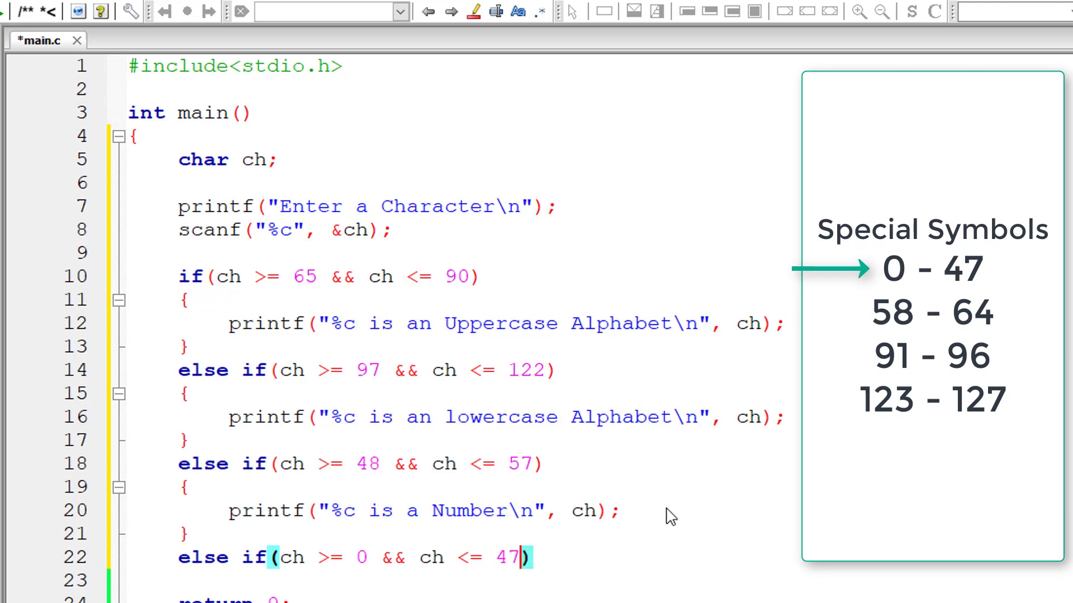
pyautogui.write('&&')
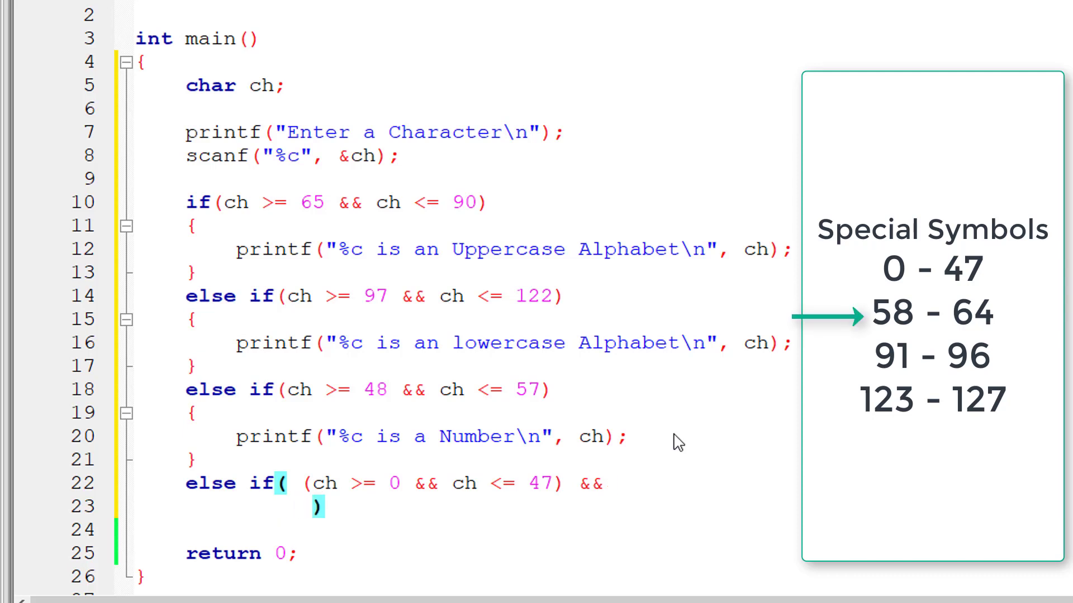
# Add the ranges (ch >= 58 && ch <= 64) and (ch >= 91 && ch <= 96) to the condition
pyautogui.write('(')
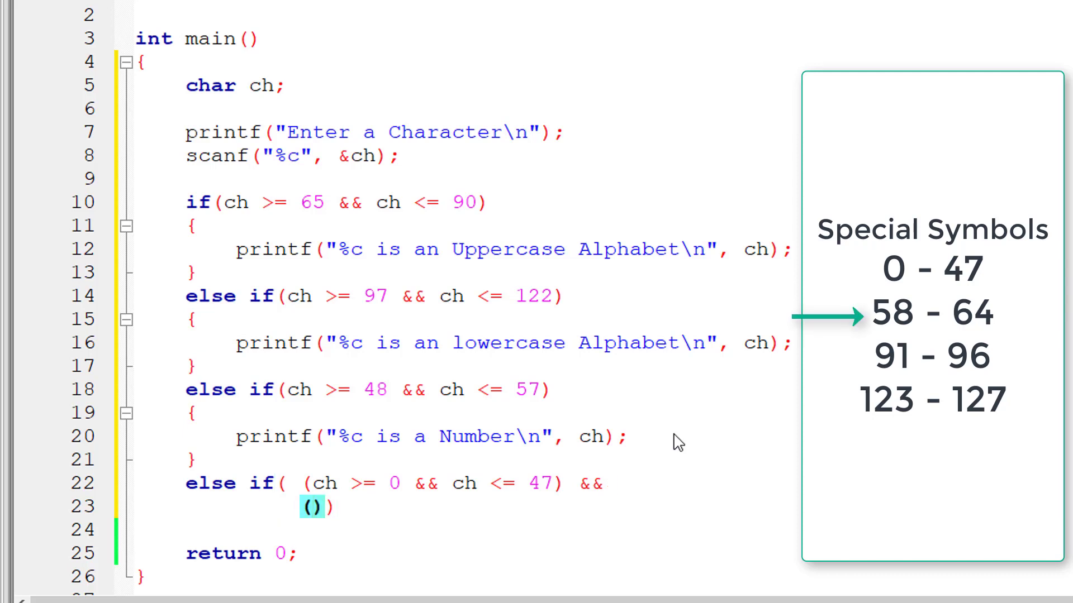
pyautogui.write('ch >= 58 &&')
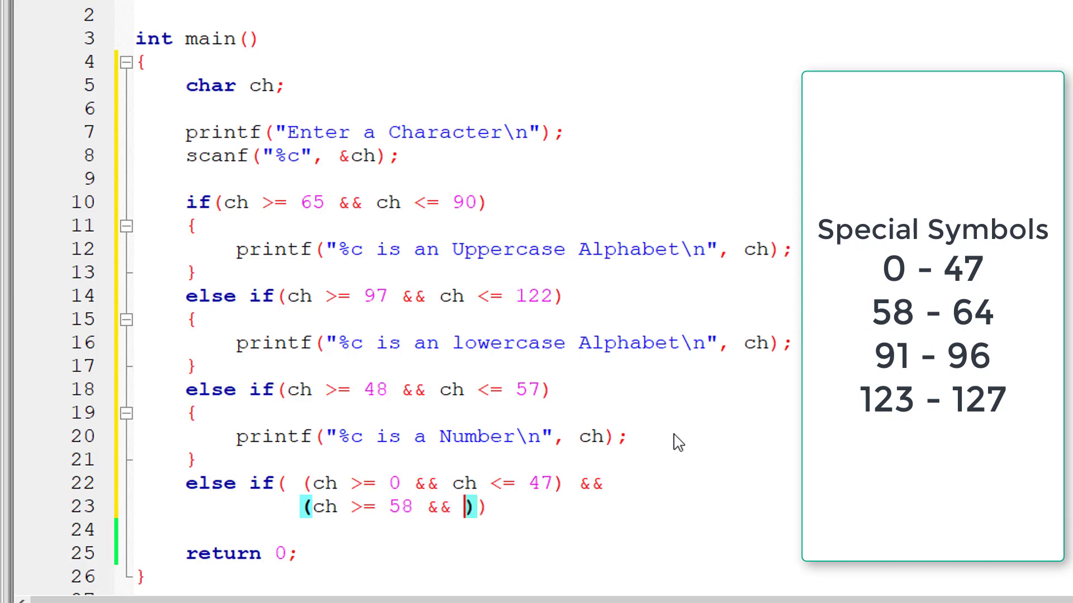
pyautogui.write('ch <= 64) &&')
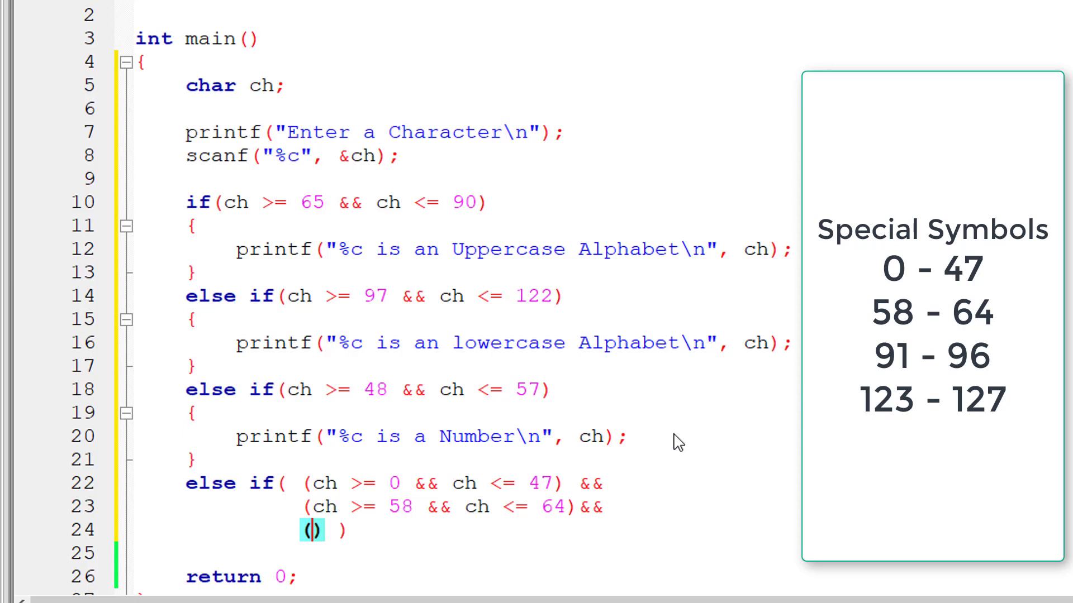
pyautogui.write('ch>= 9')
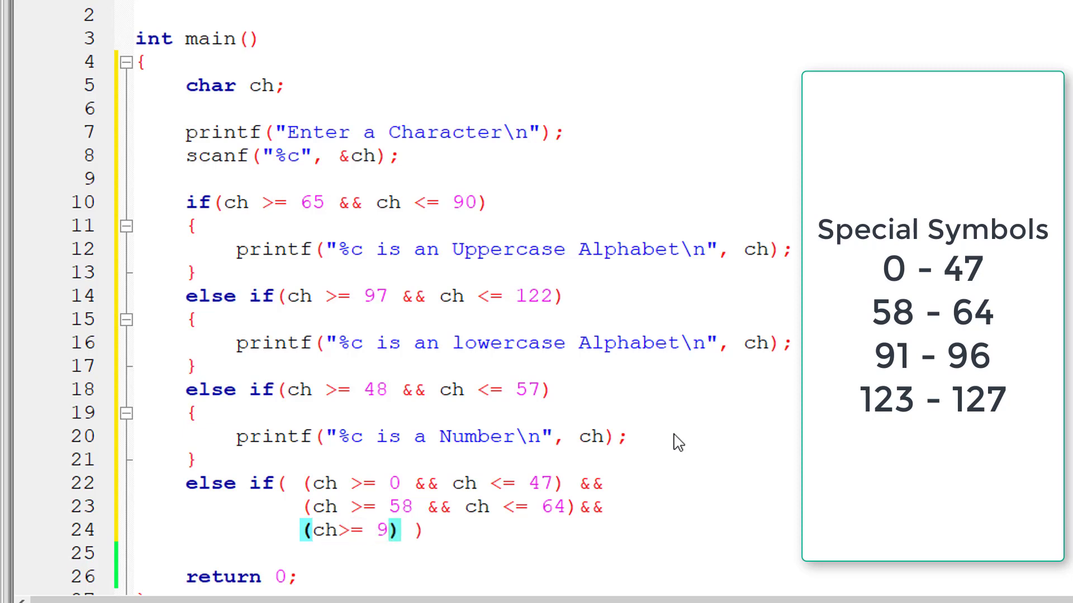
pyautogui.write('1 && ch')
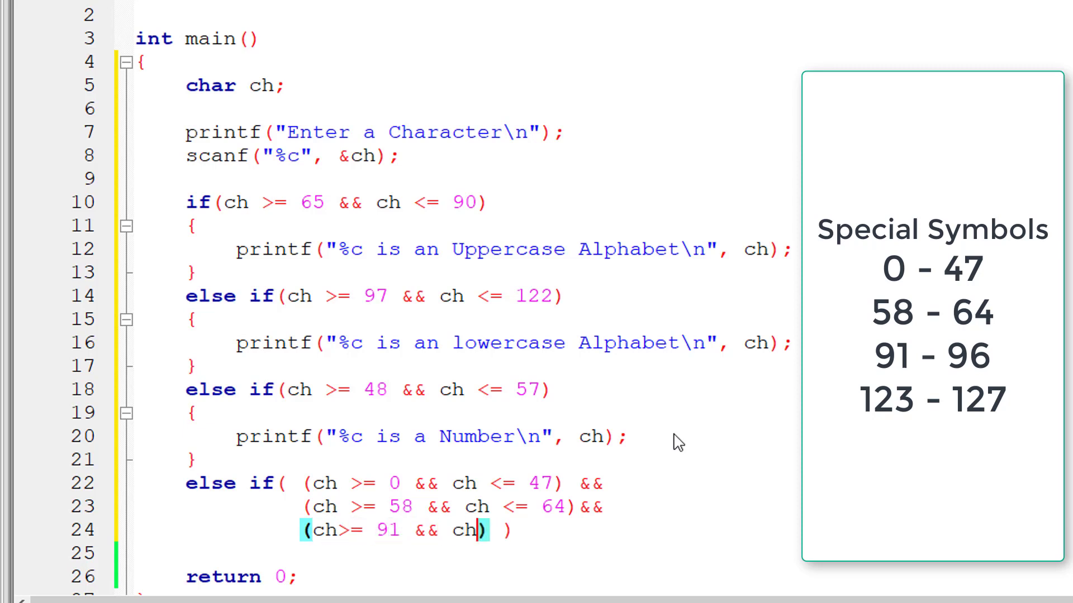
pyautogui.write('<= 96')
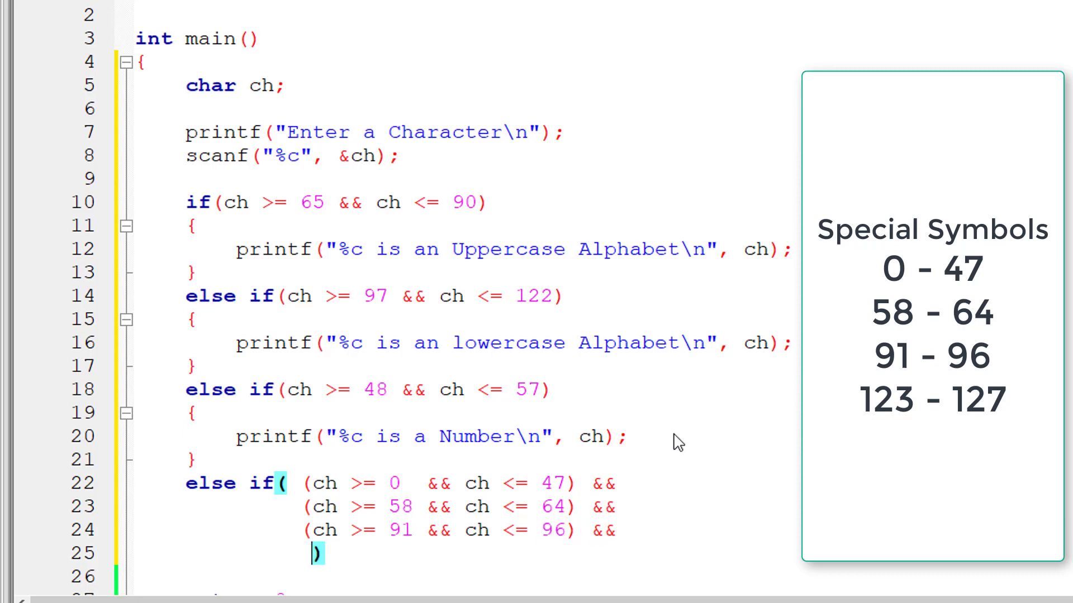
# Add the final range (ch >= 123 && ch <= 127) to the special-character condition
pyautogui.write('(ch')
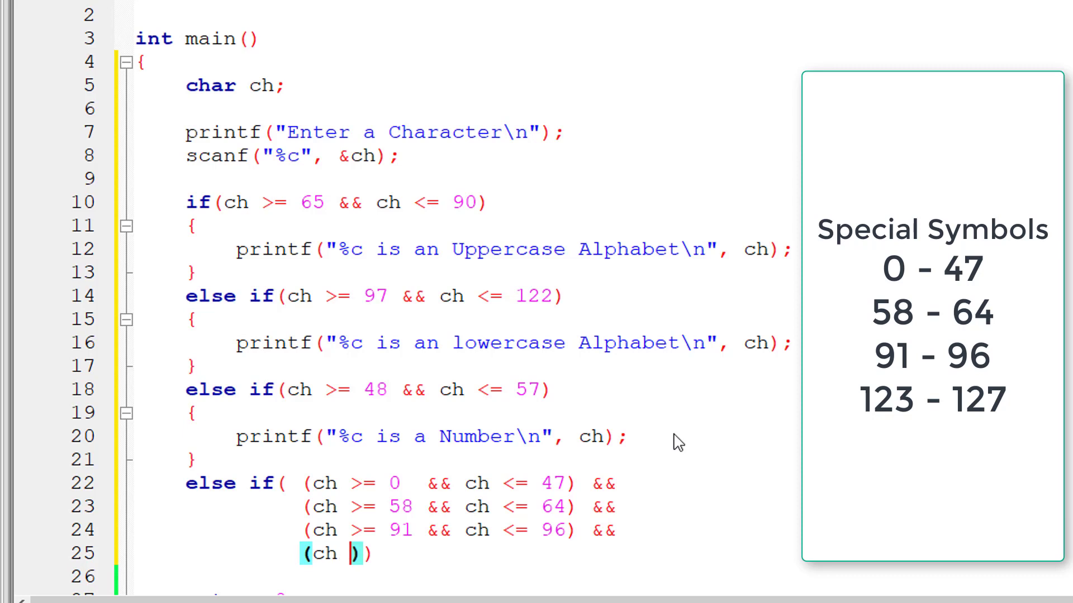
pyautogui.write('>= 12')
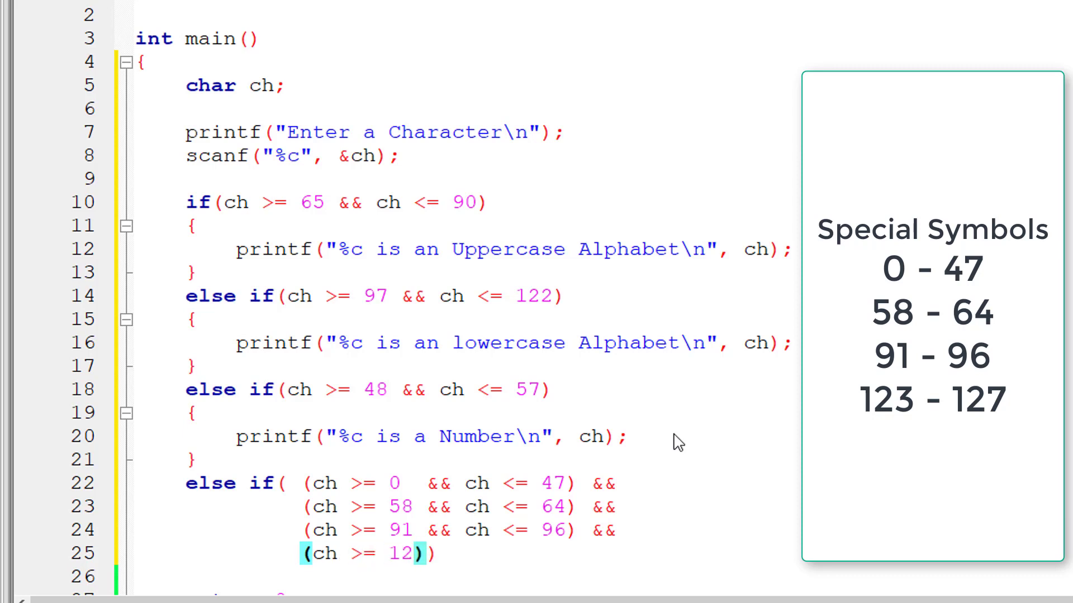
pyautogui.write('3 && ch <= 127')
pyautogui.write('printf("%c is a \\n", ch);')
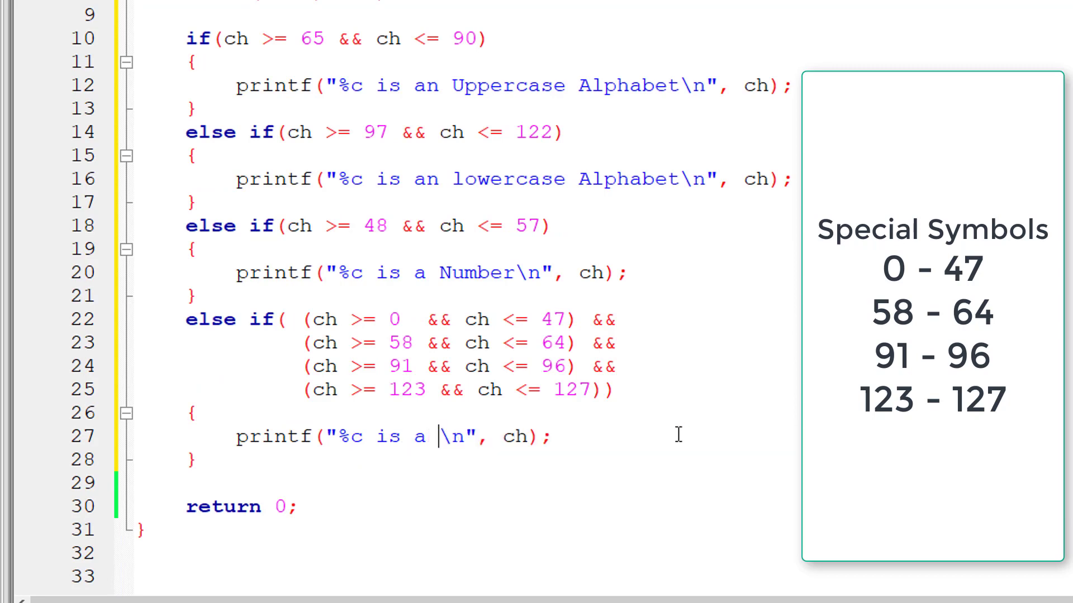
# Complete the fourth branch's printf with "Special Character" and save main.c
pyautogui.write('Spec')
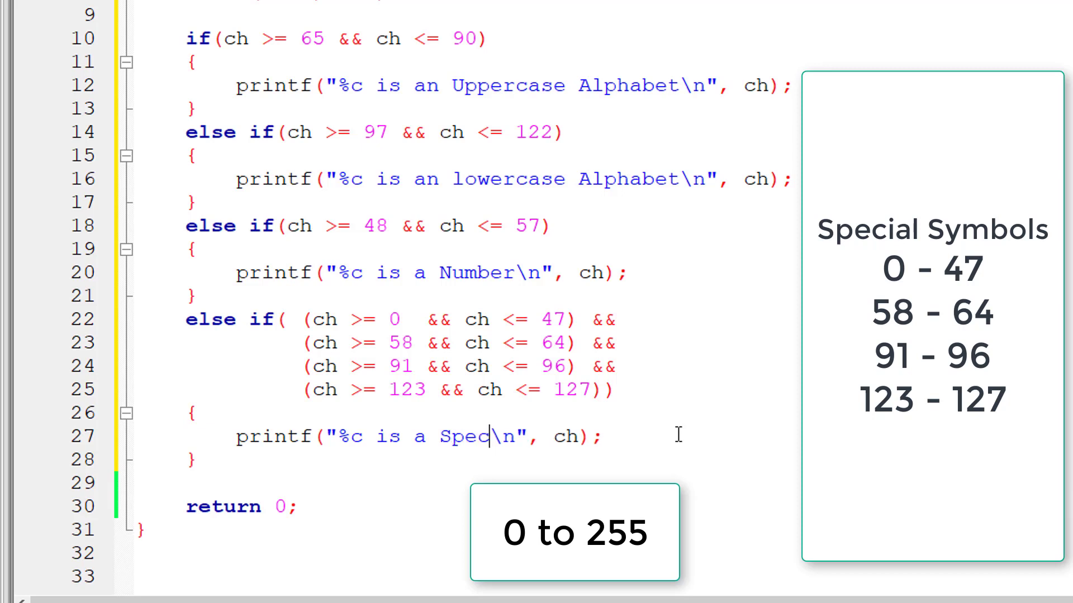
pyautogui.write('ial Character')
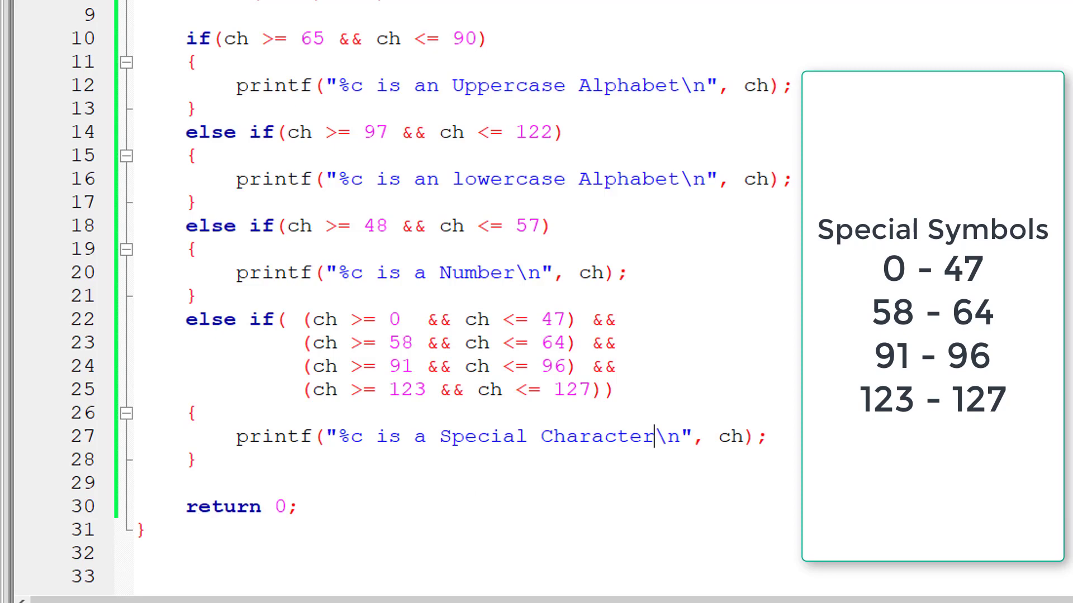
pyautogui.scroll(3)
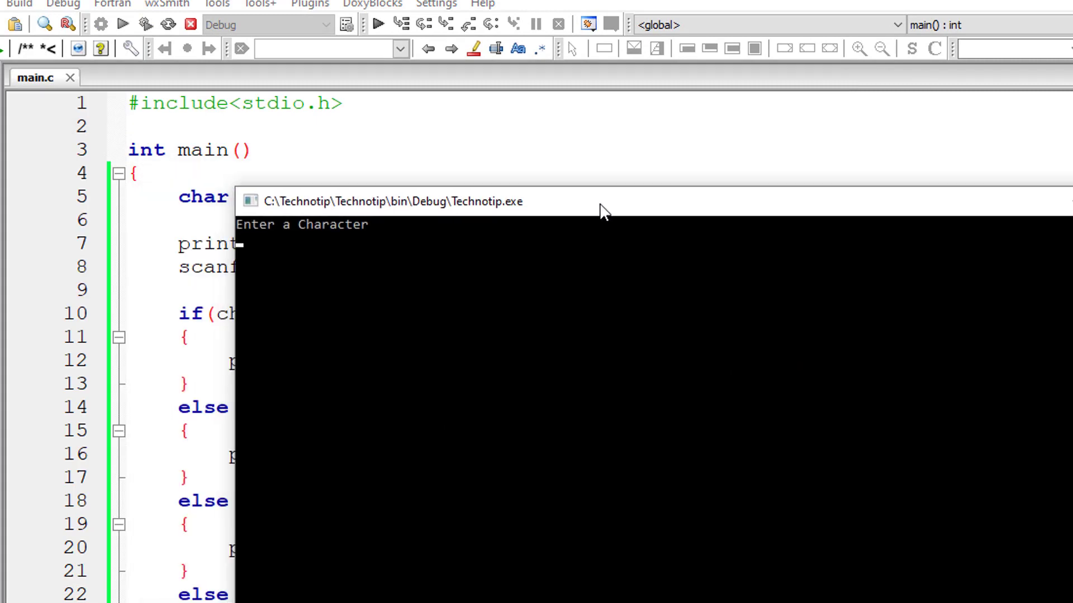
# Test with b, confirming lowercase Alphabet, then rerun and enter 5
pyautogui.write('b')
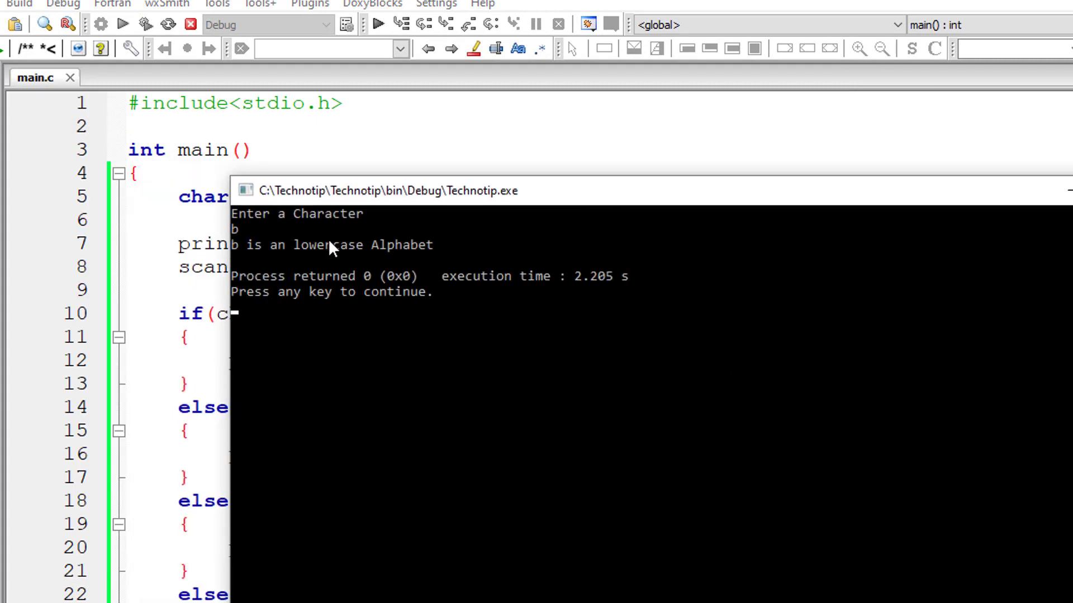
pyautogui.click(123, 25)
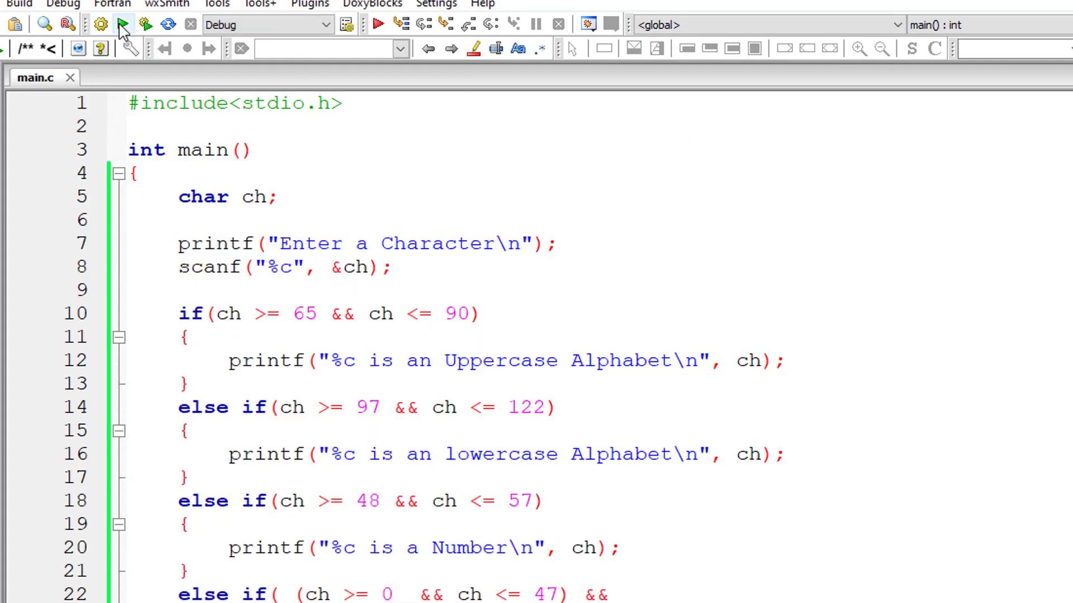
pyautogui.click(145, 25)
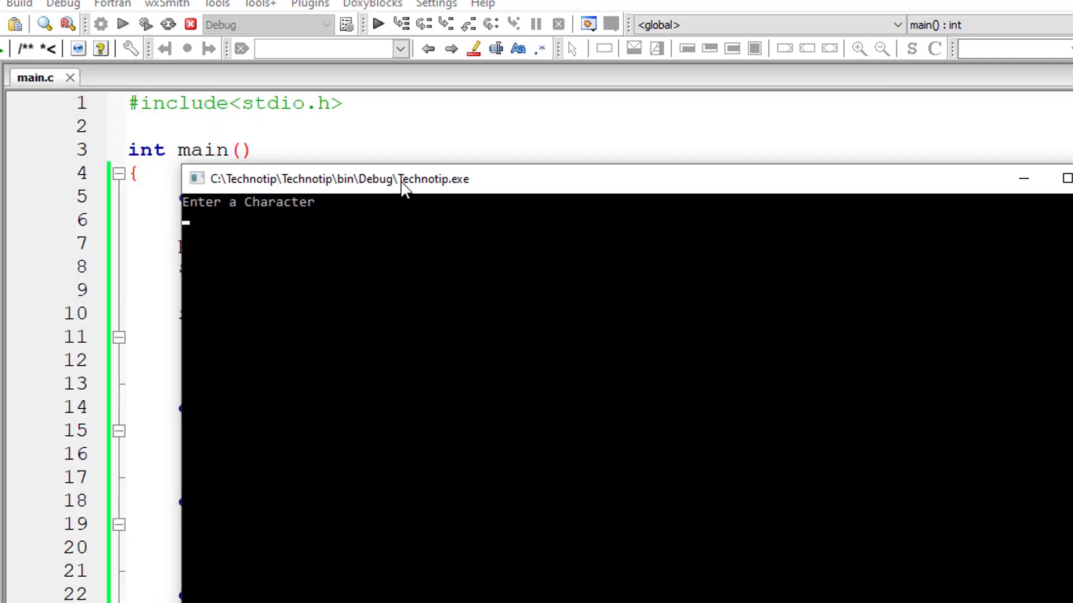
pyautogui.write('5')
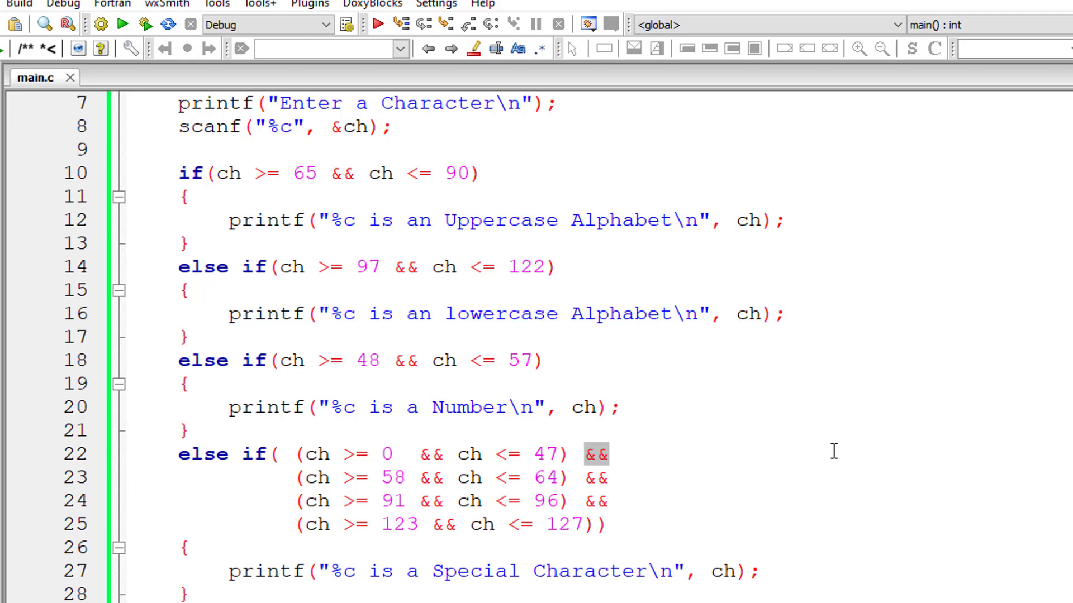
# Replace the && between the bracketed special-symbol ranges with || and save
pyautogui.write('|')
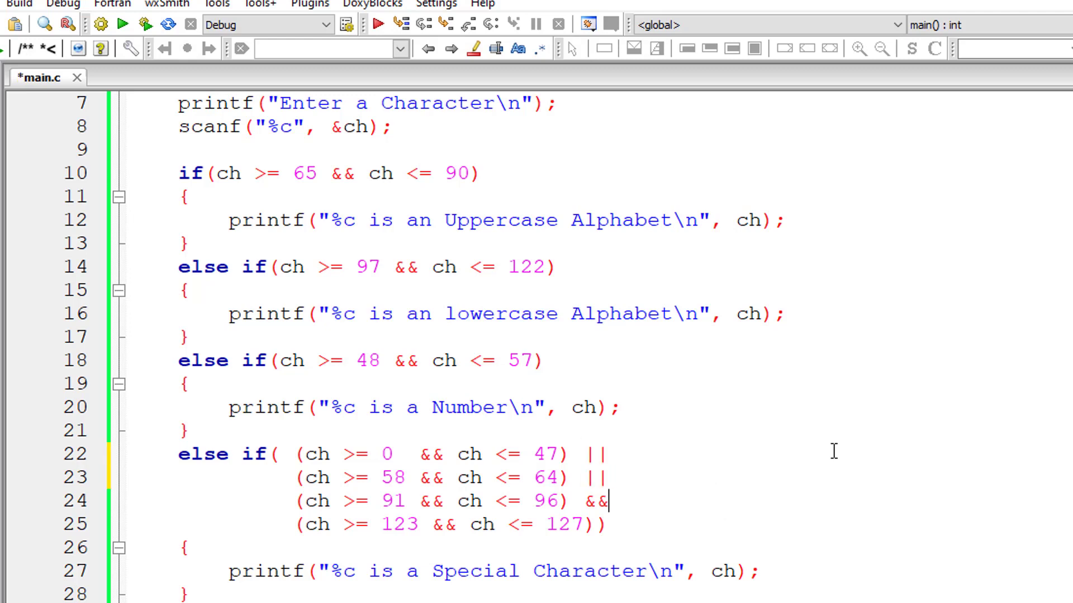
pyautogui.write('||')
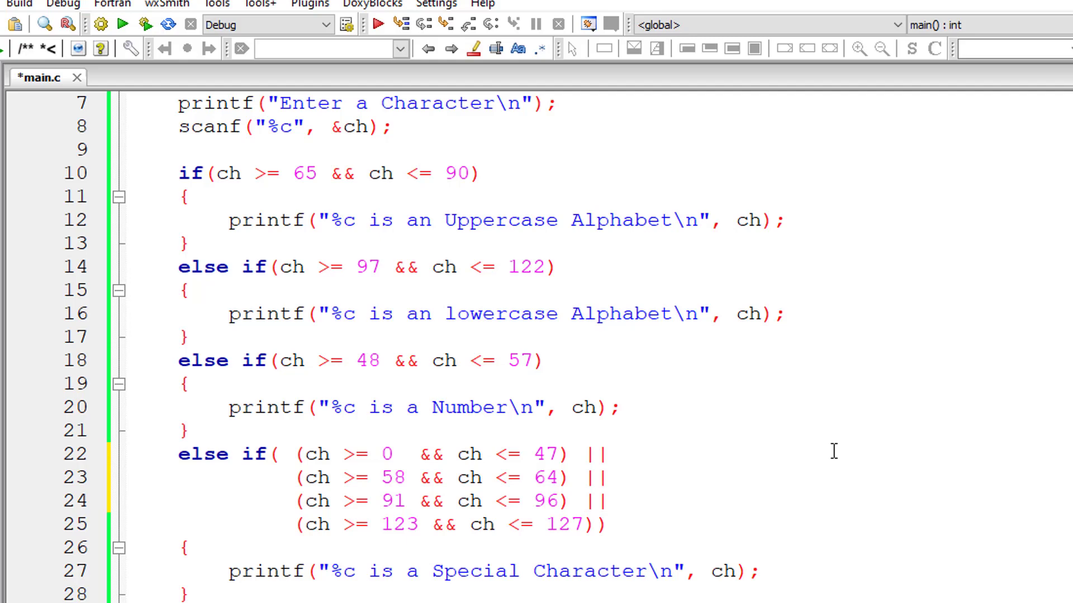
pyautogui.click(122, 24)
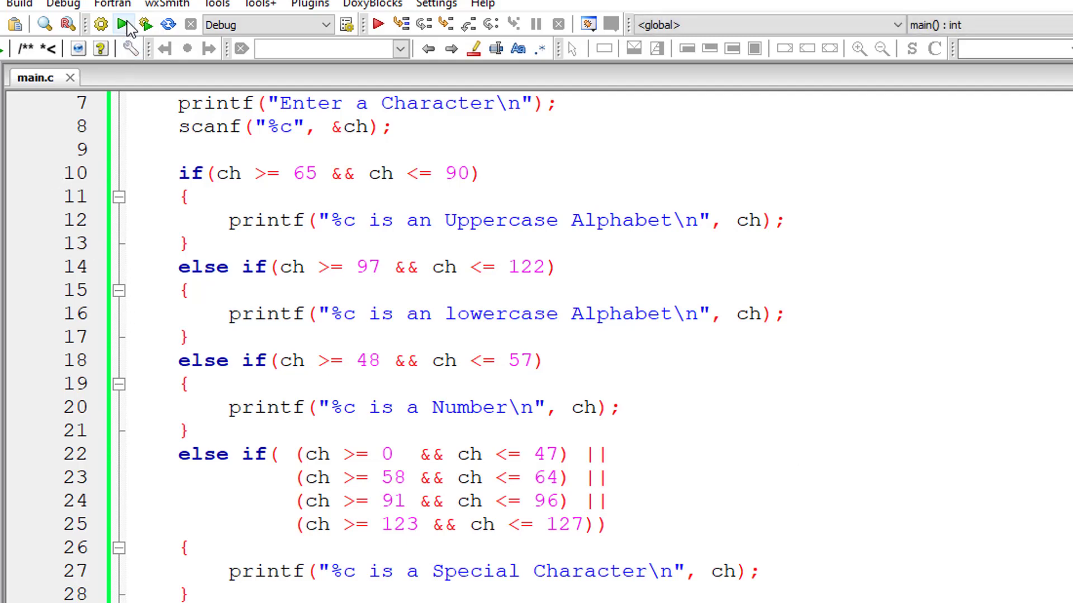
# Rebuild, run and enter $, confirming it is reported as a Special Character
pyautogui.click(126, 24)
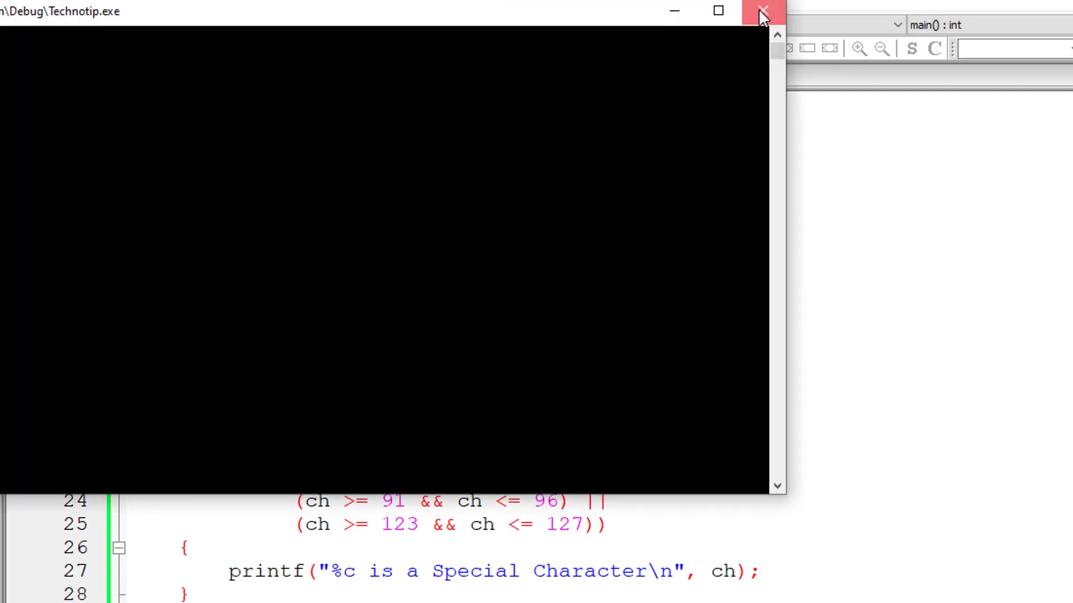
pyautogui.click(761, 11)
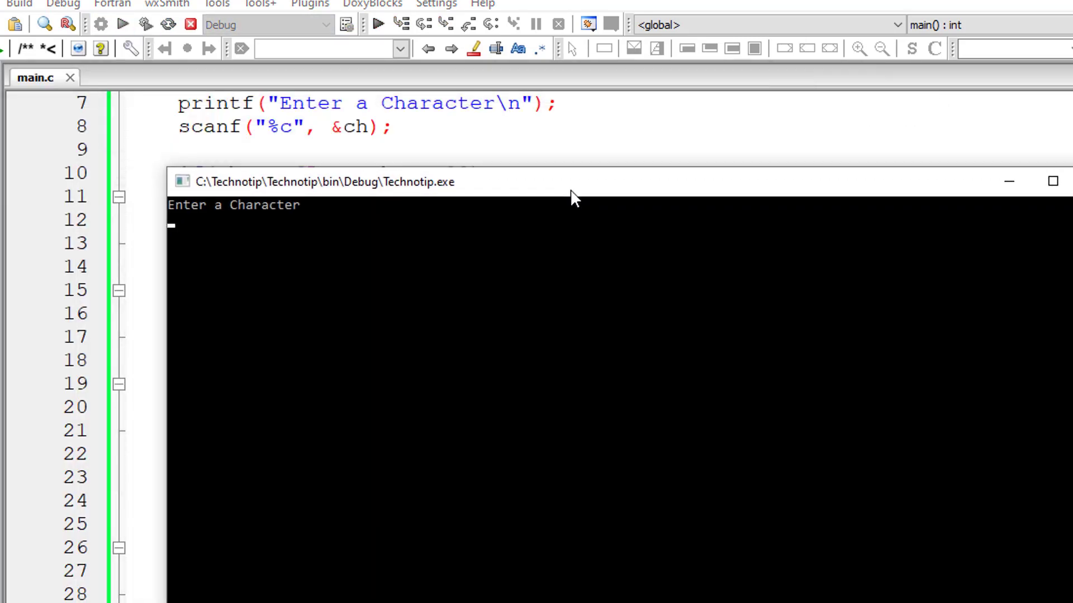
pyautogui.write('$')
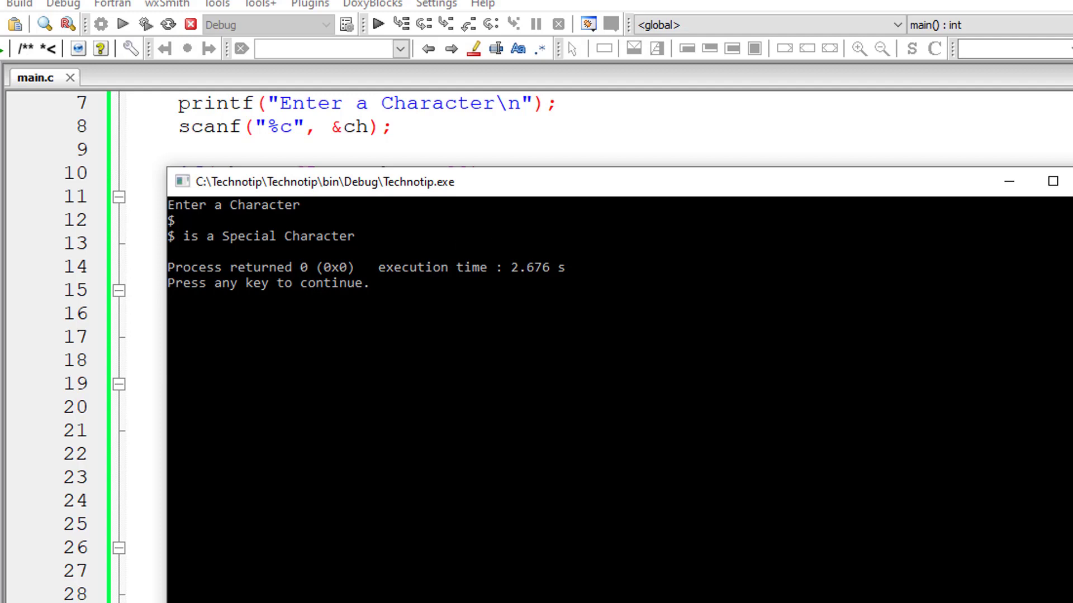